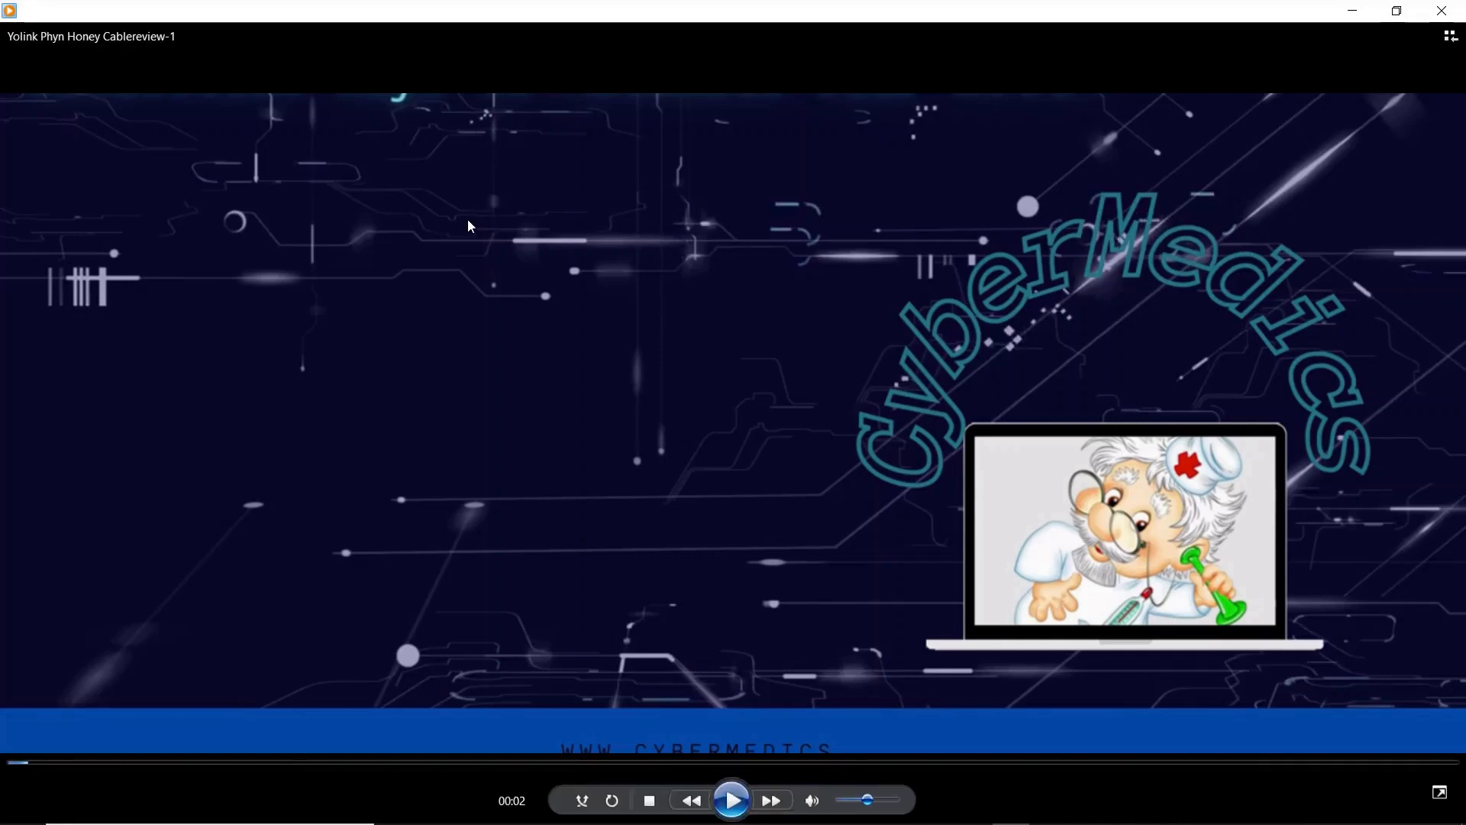
{"action": "mouse_move", "coordinate": [98, 87]}
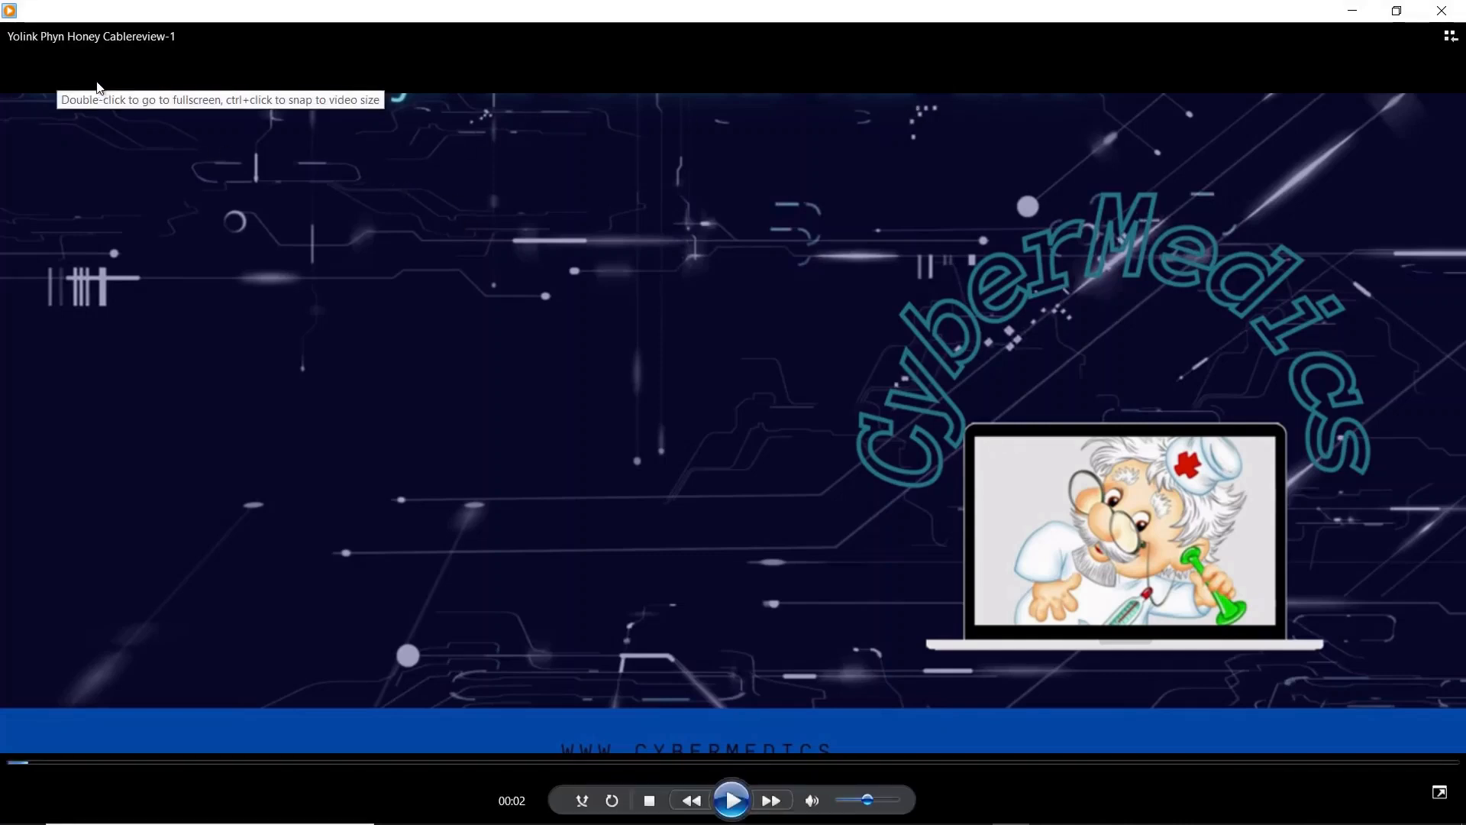
{"action": "mouse_move", "coordinate": [85, 67]}
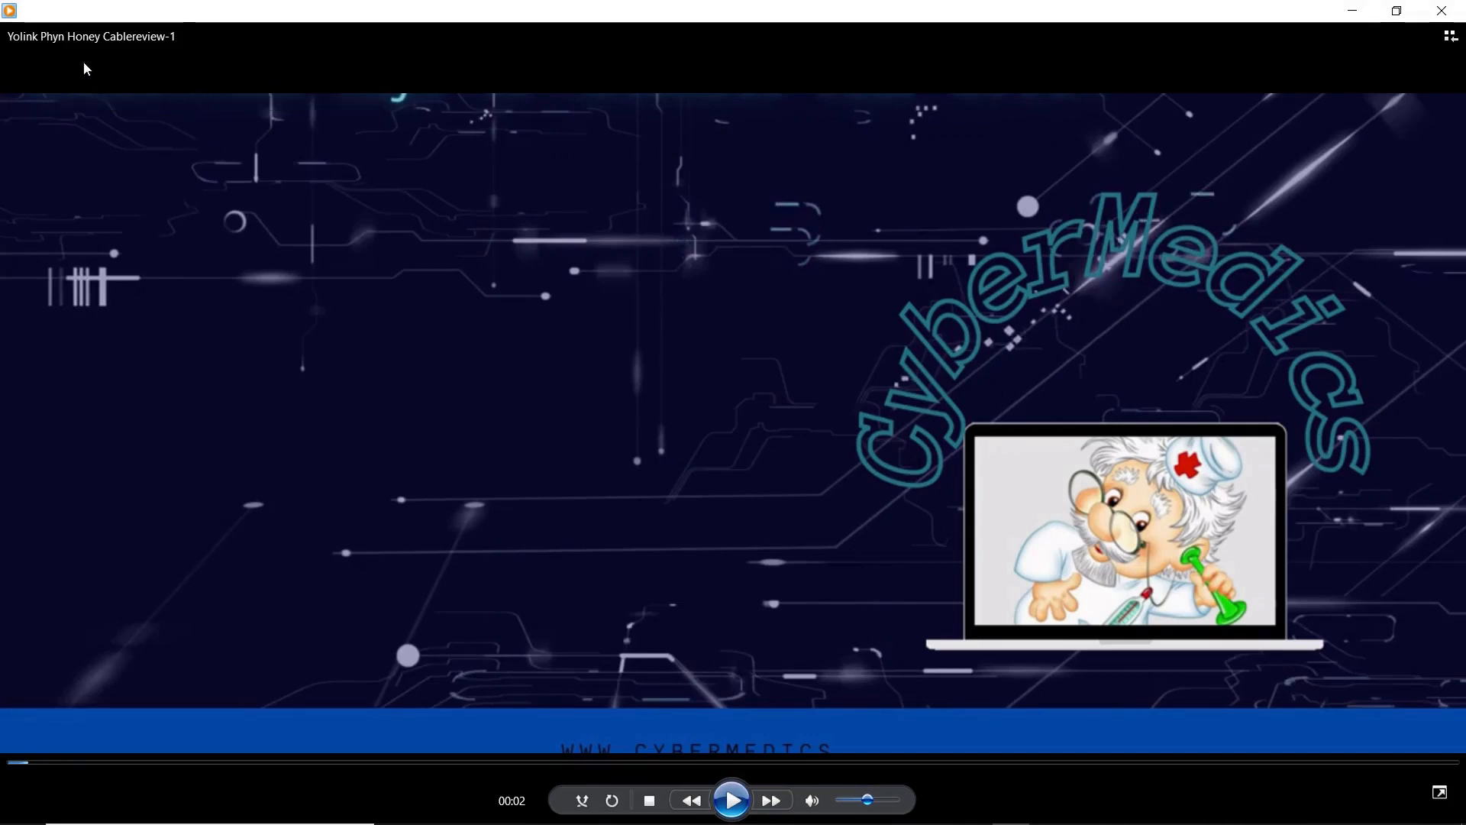
{"action": "mouse_move", "coordinate": [100, 67]}
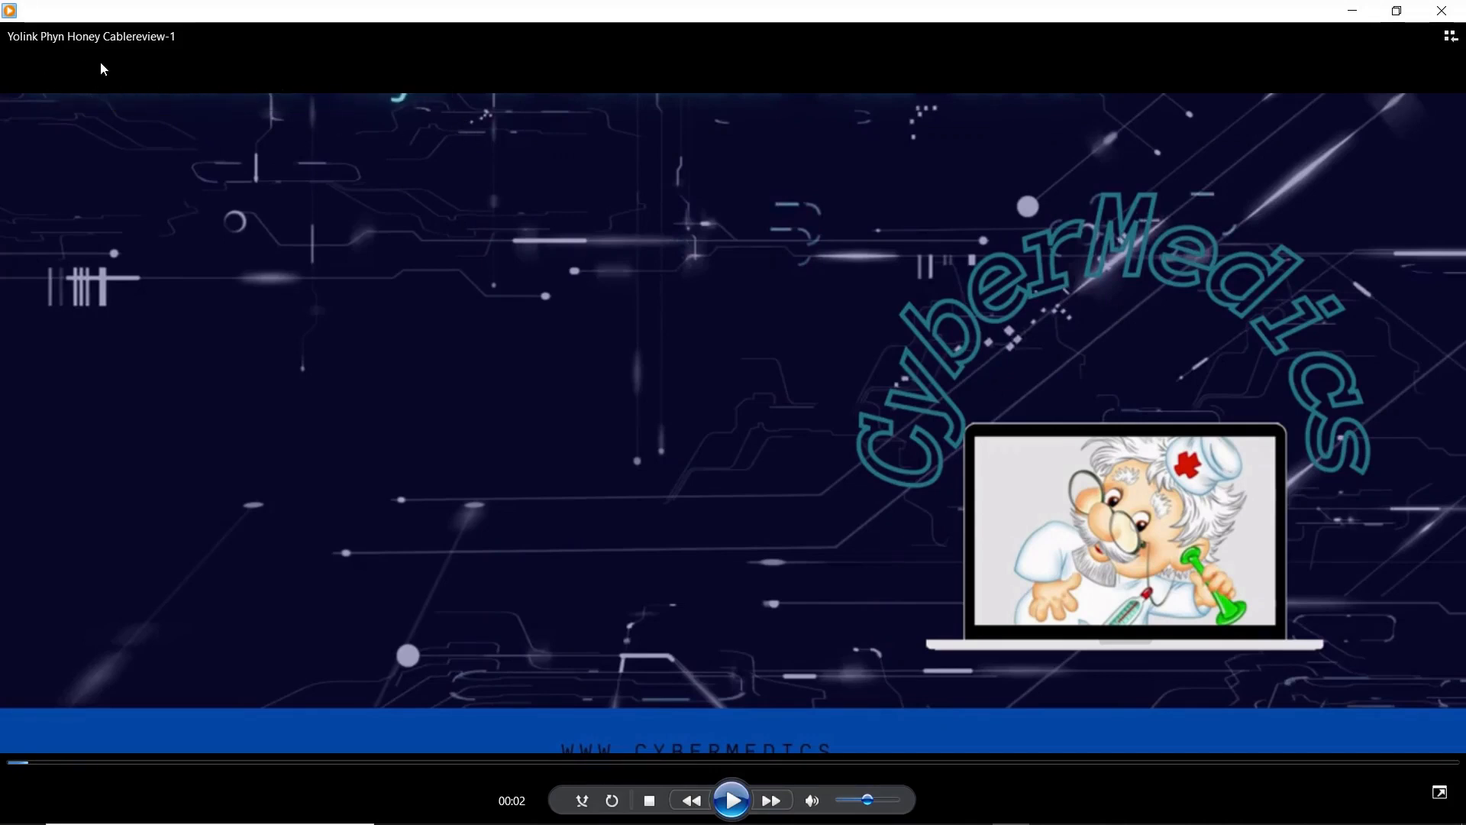
{"action": "mouse_move", "coordinate": [344, 139]}
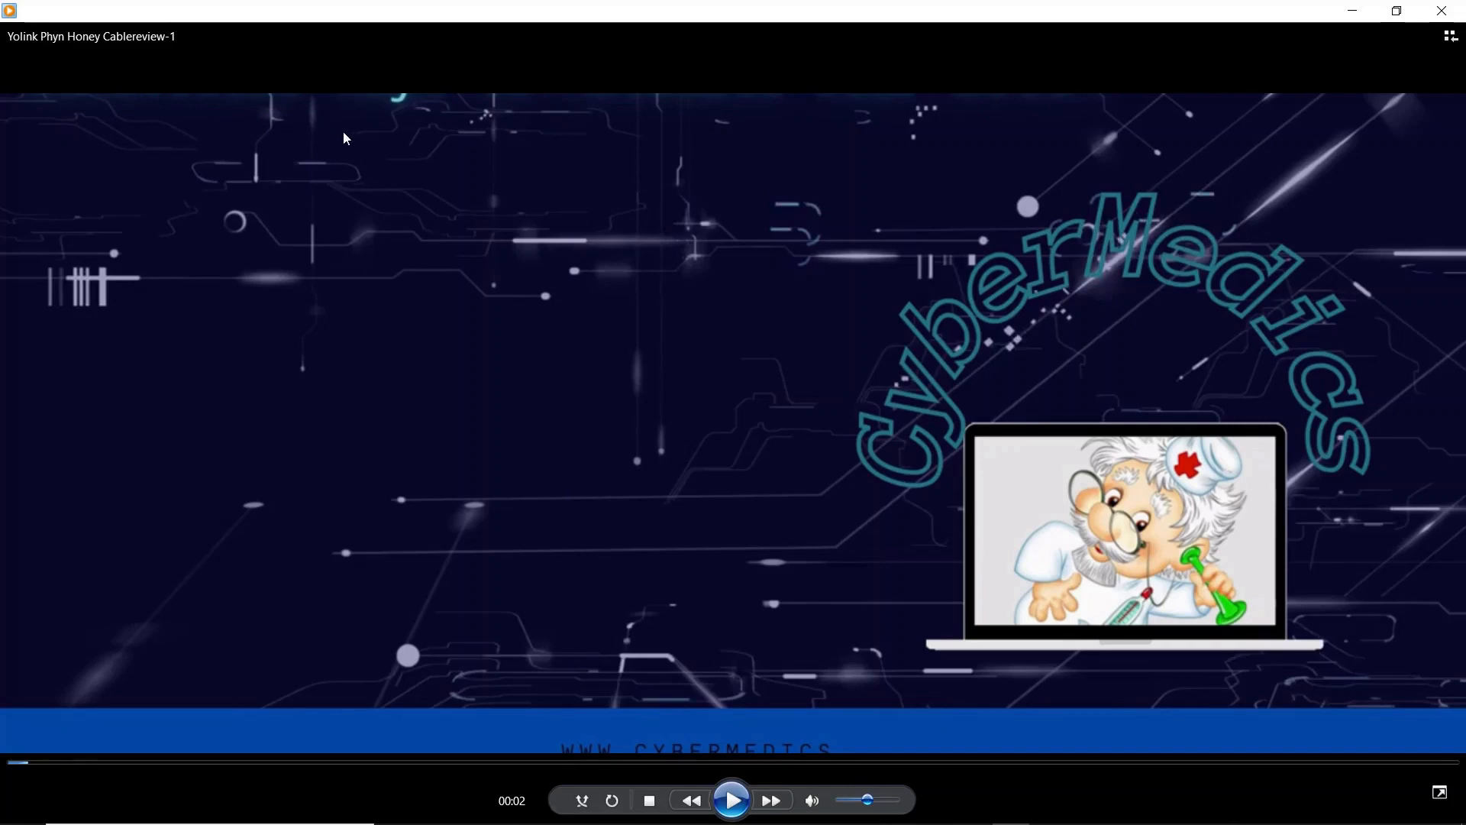
{"action": "mouse_move", "coordinate": [320, 177]}
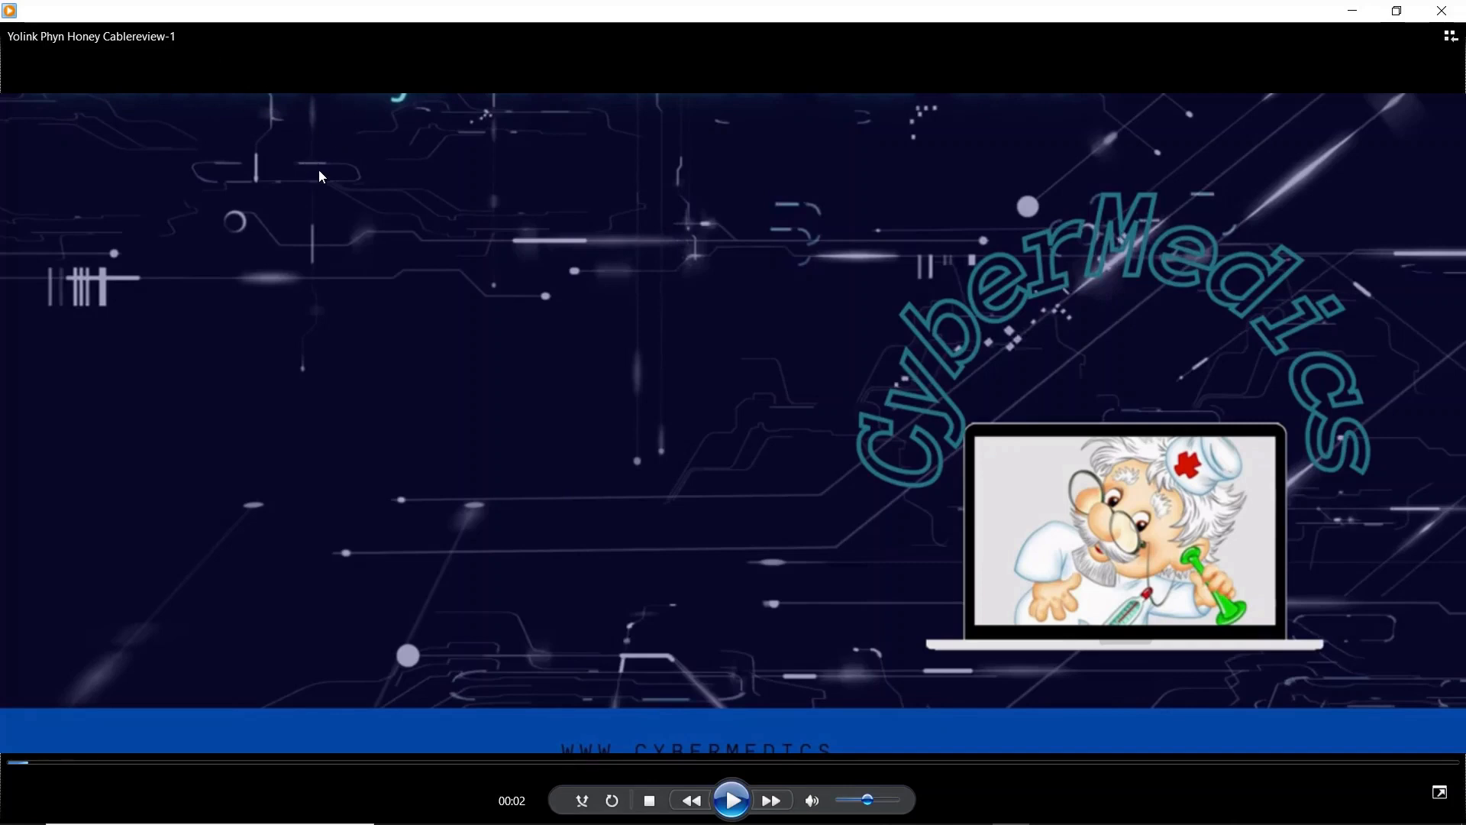
{"action": "mouse_move", "coordinate": [306, 181]}
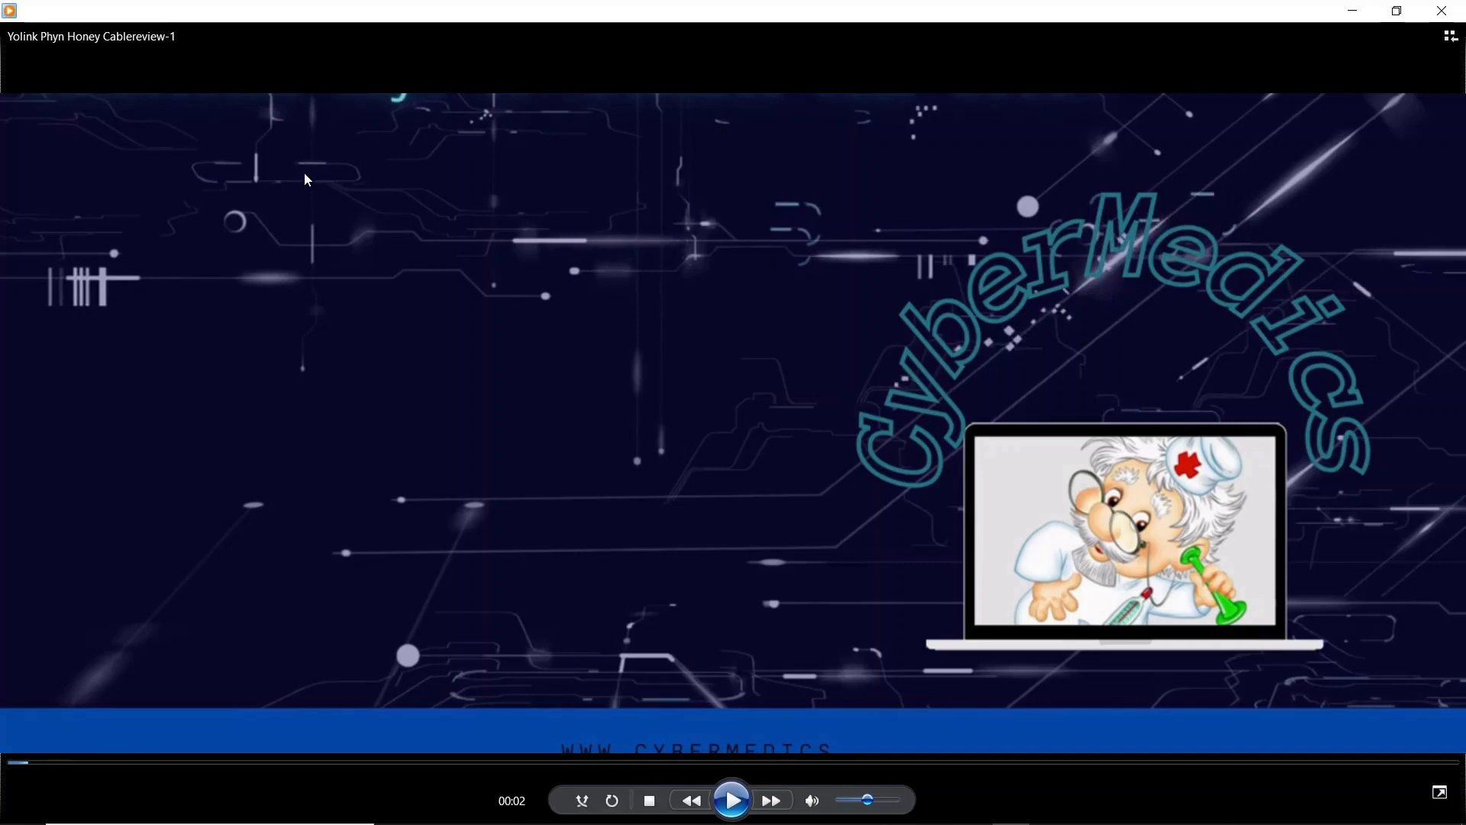
- Bring up the Alt+Tab window switcher from Windows Media Player
{"action": "key", "text": "alt+tab"}
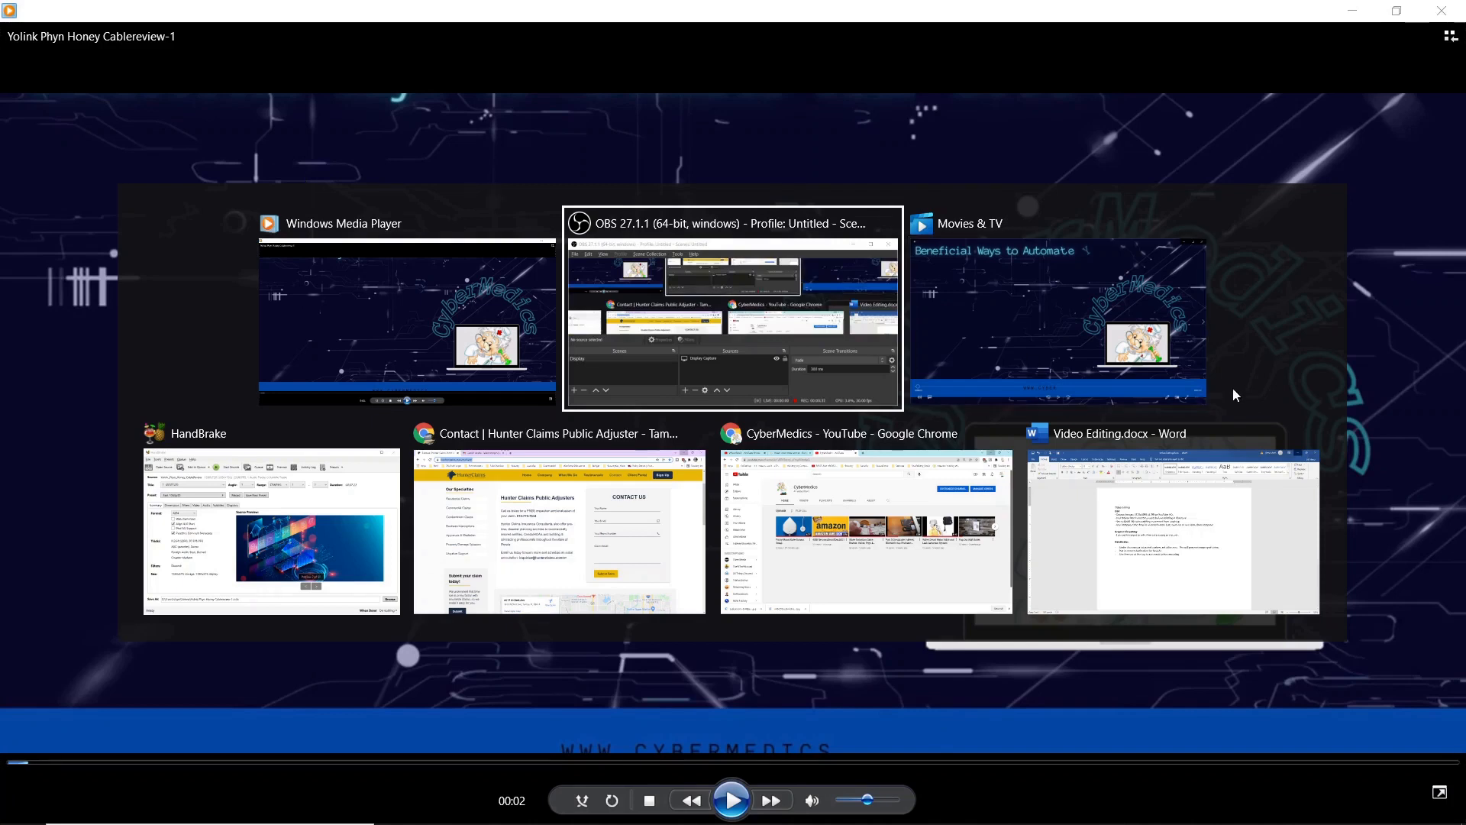
- Switch to the Movies & TV player showing the CyberMedics cable review video
{"action": "left_click", "coordinate": [1057, 308]}
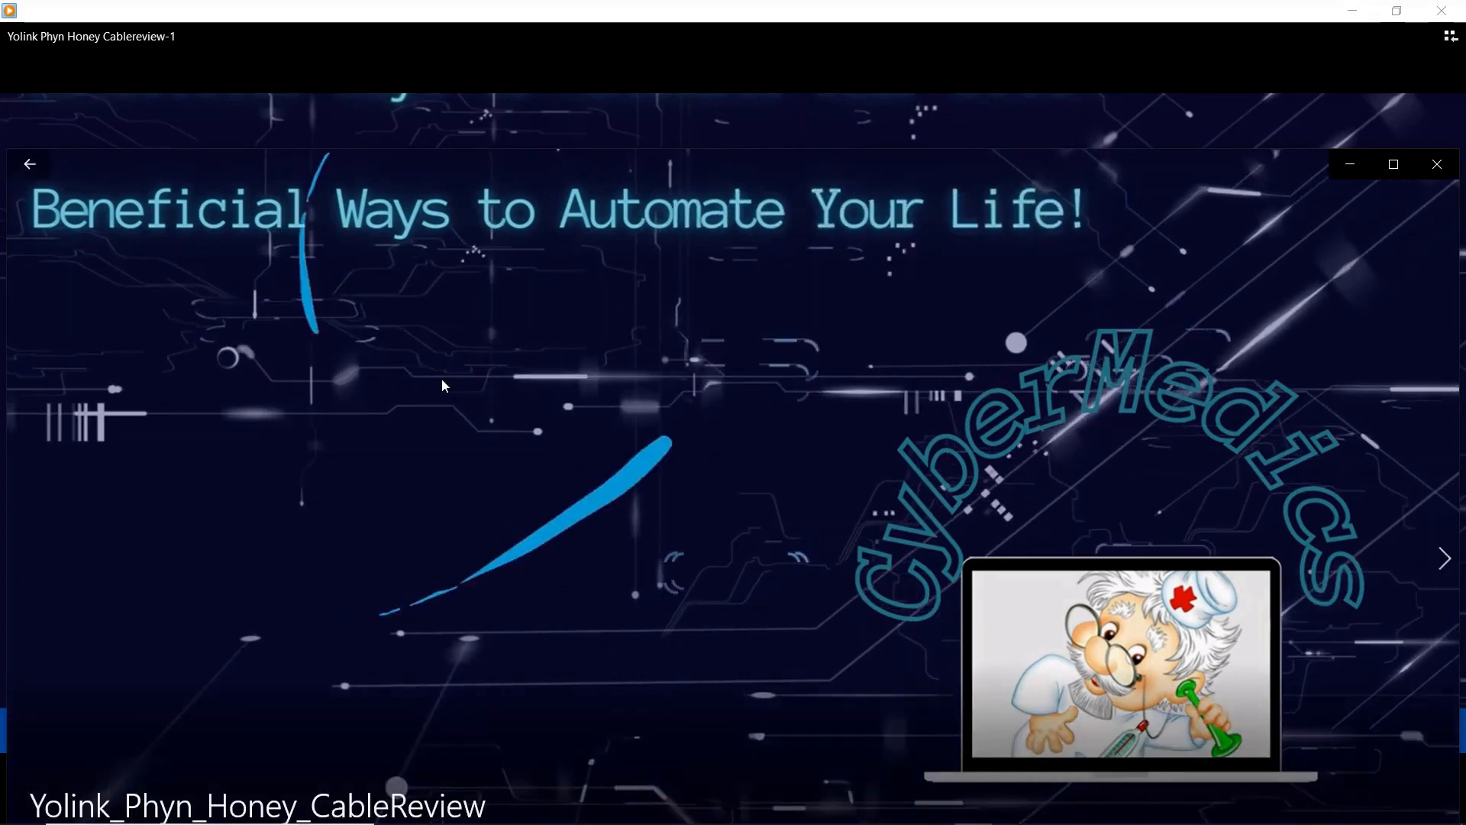
{"action": "mouse_move", "coordinate": [706, 320]}
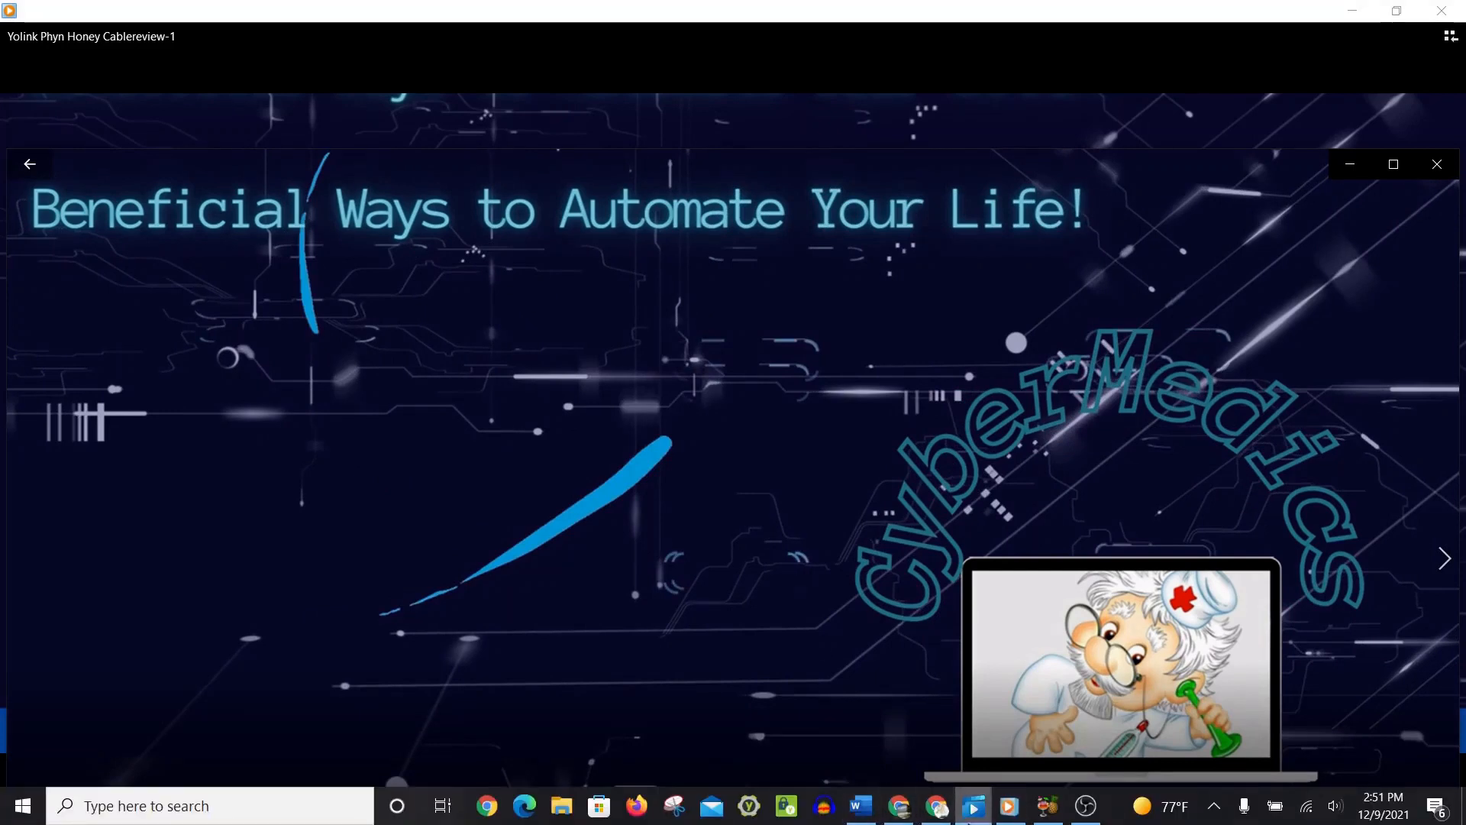
{"action": "mouse_move", "coordinate": [1044, 805]}
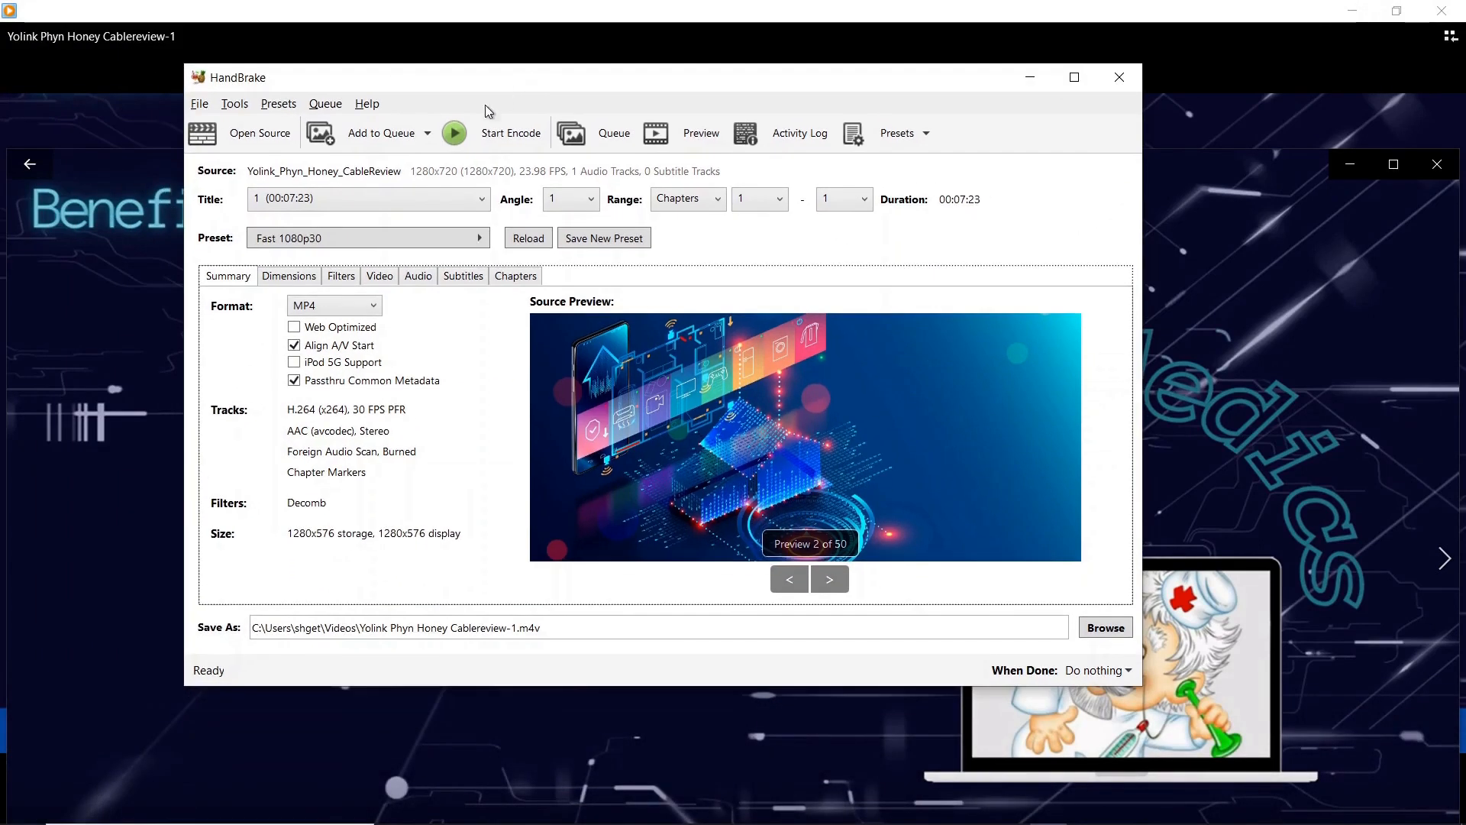
{"action": "mouse_move", "coordinate": [409, 380]}
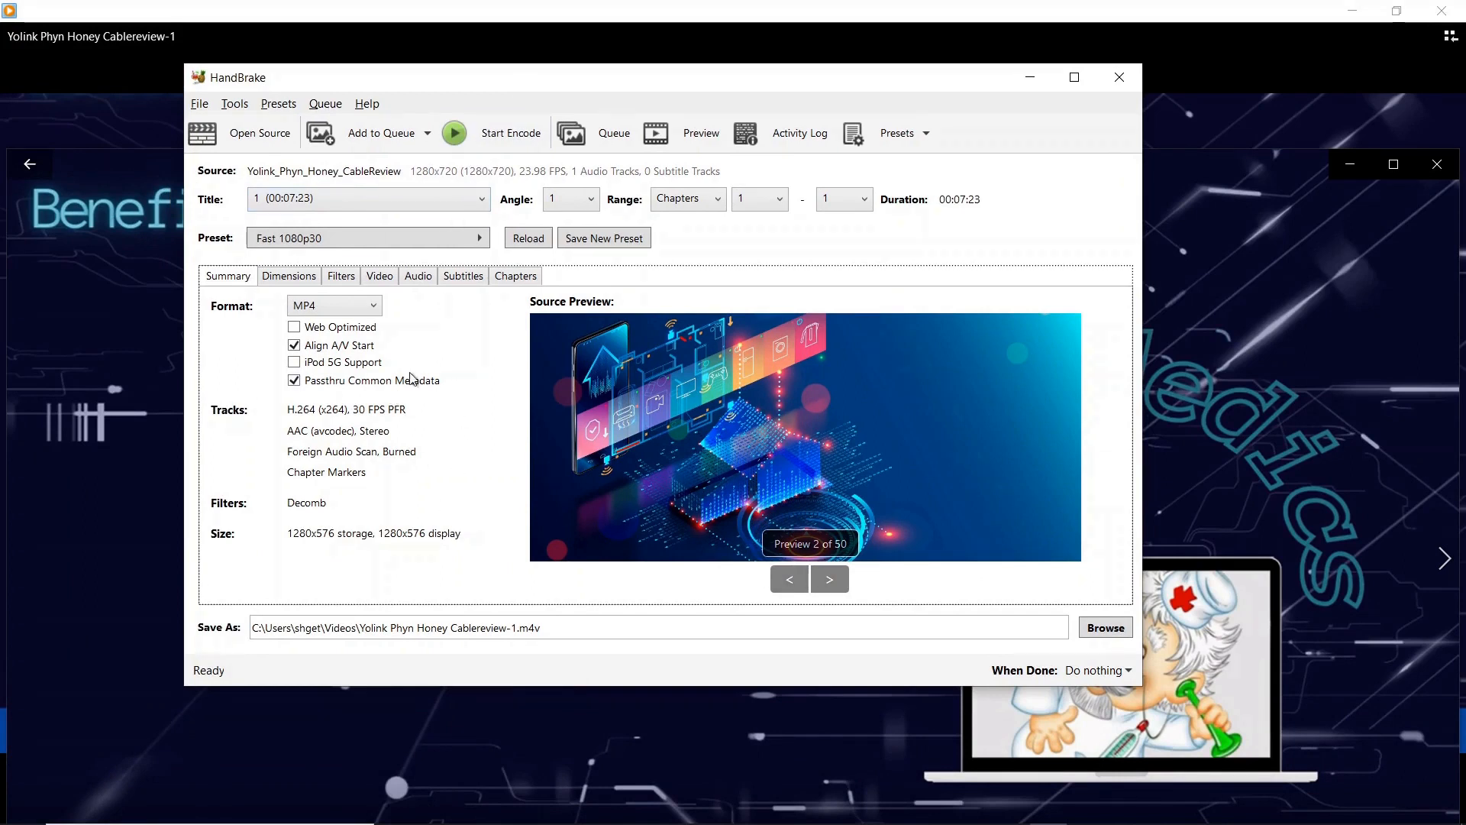
{"action": "mouse_move", "coordinate": [674, 367]}
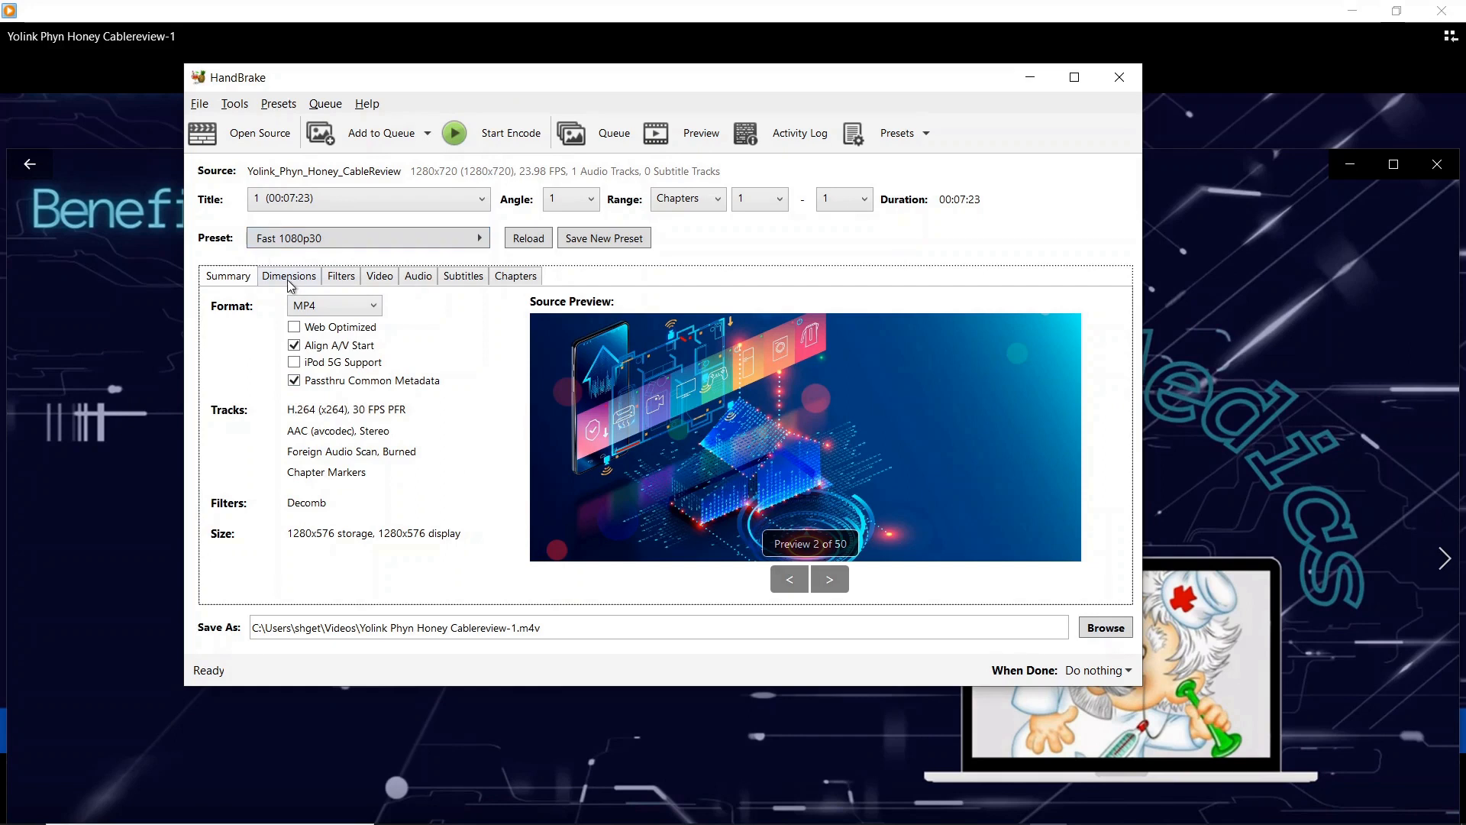
- In Dimensions, choose Custom cropping and change Top and Bottom crop from 72 to 0
{"action": "left_click", "coordinate": [289, 277]}
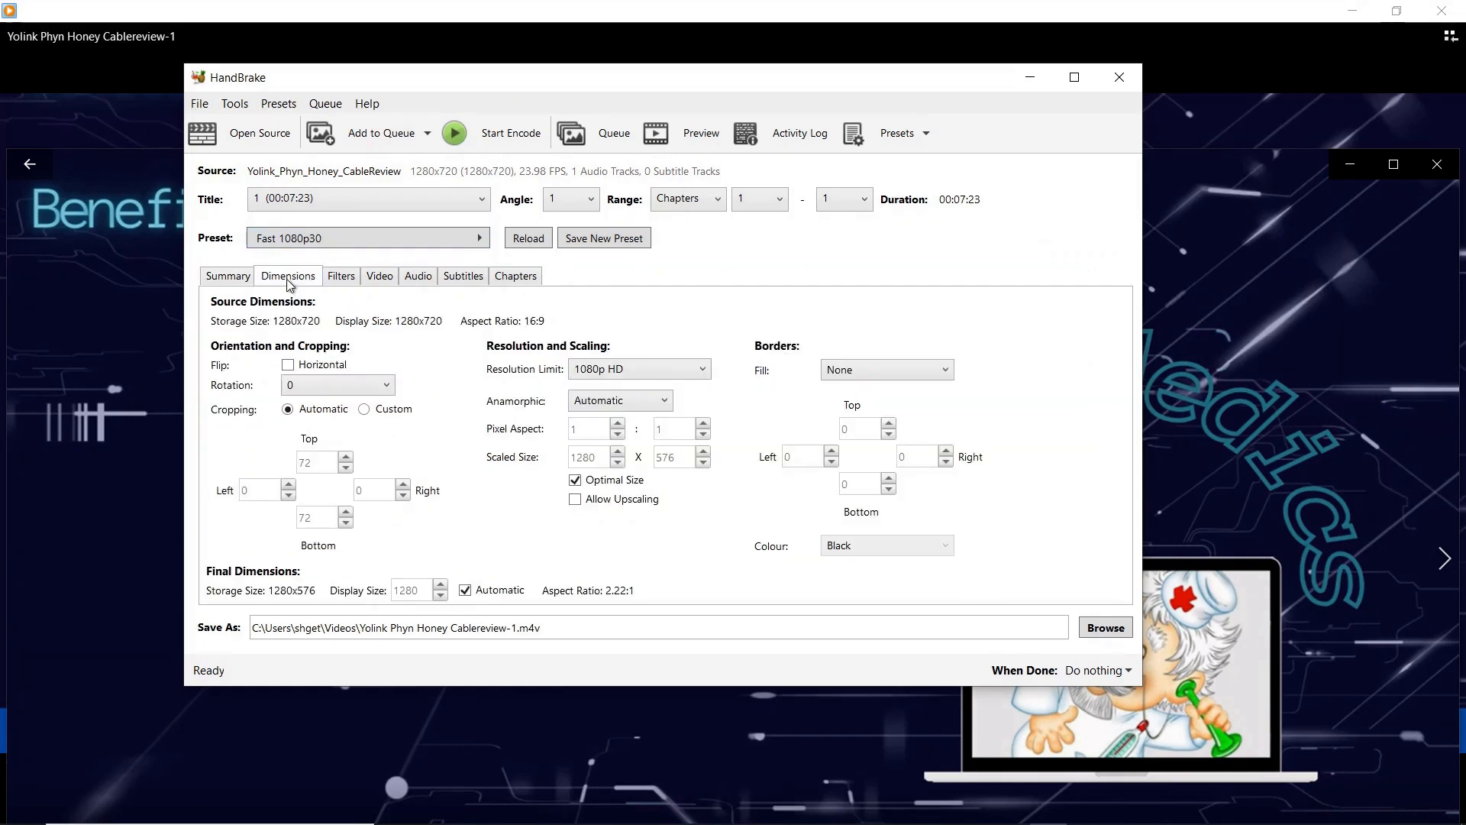
{"action": "mouse_move", "coordinate": [246, 359]}
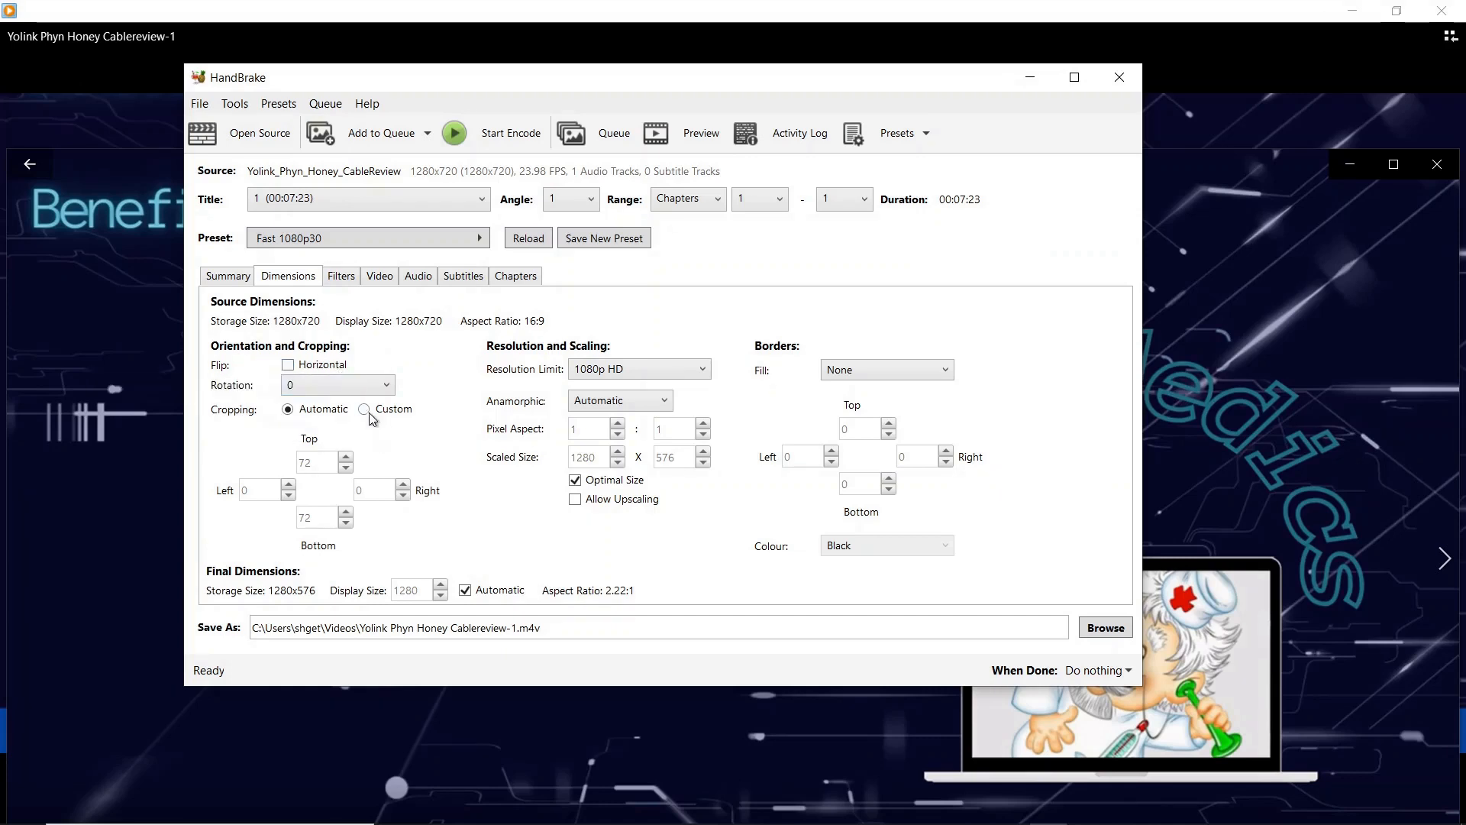
{"action": "left_click", "coordinate": [366, 410]}
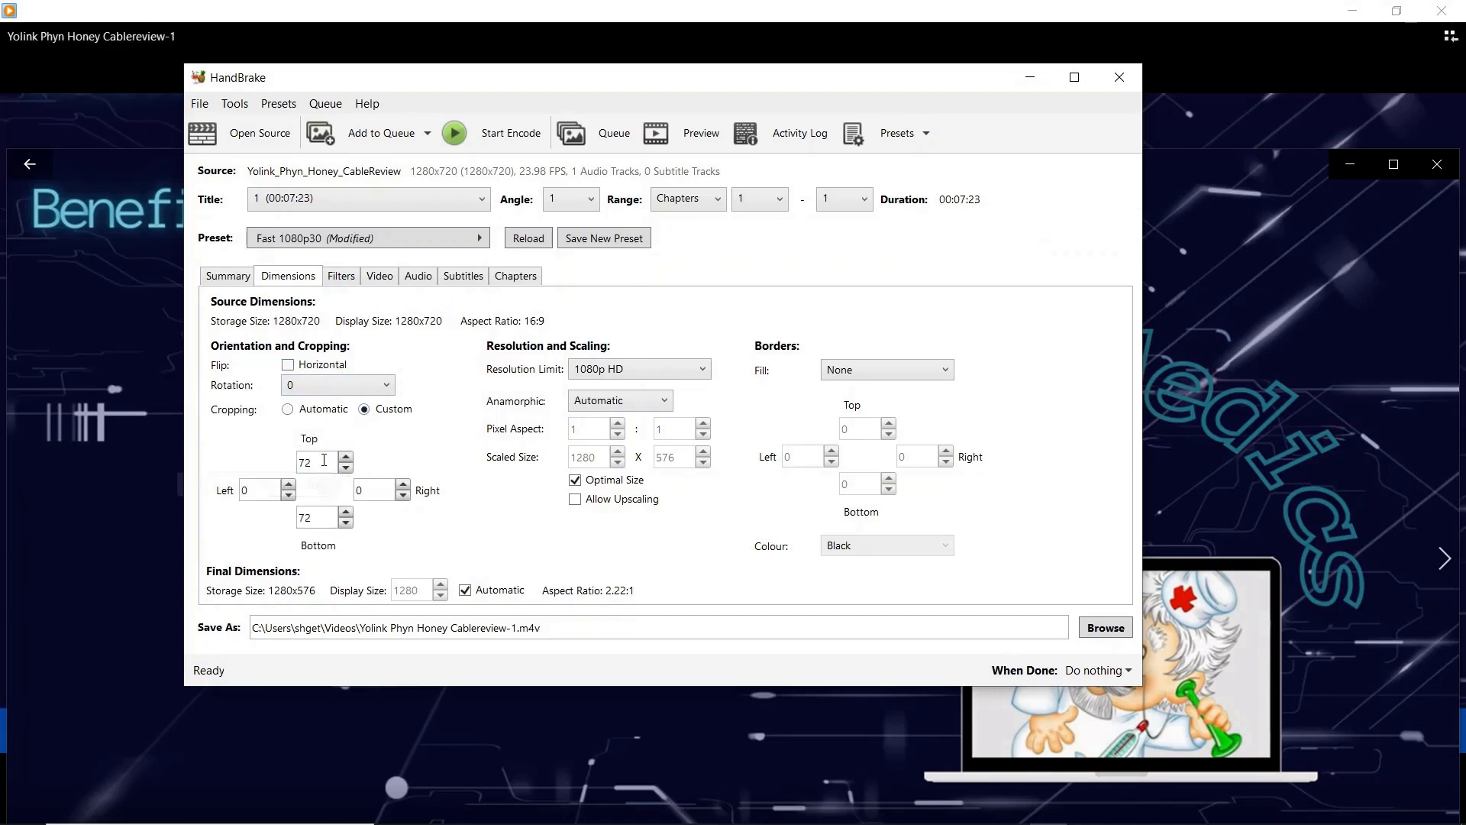
{"action": "mouse_move", "coordinate": [308, 461]}
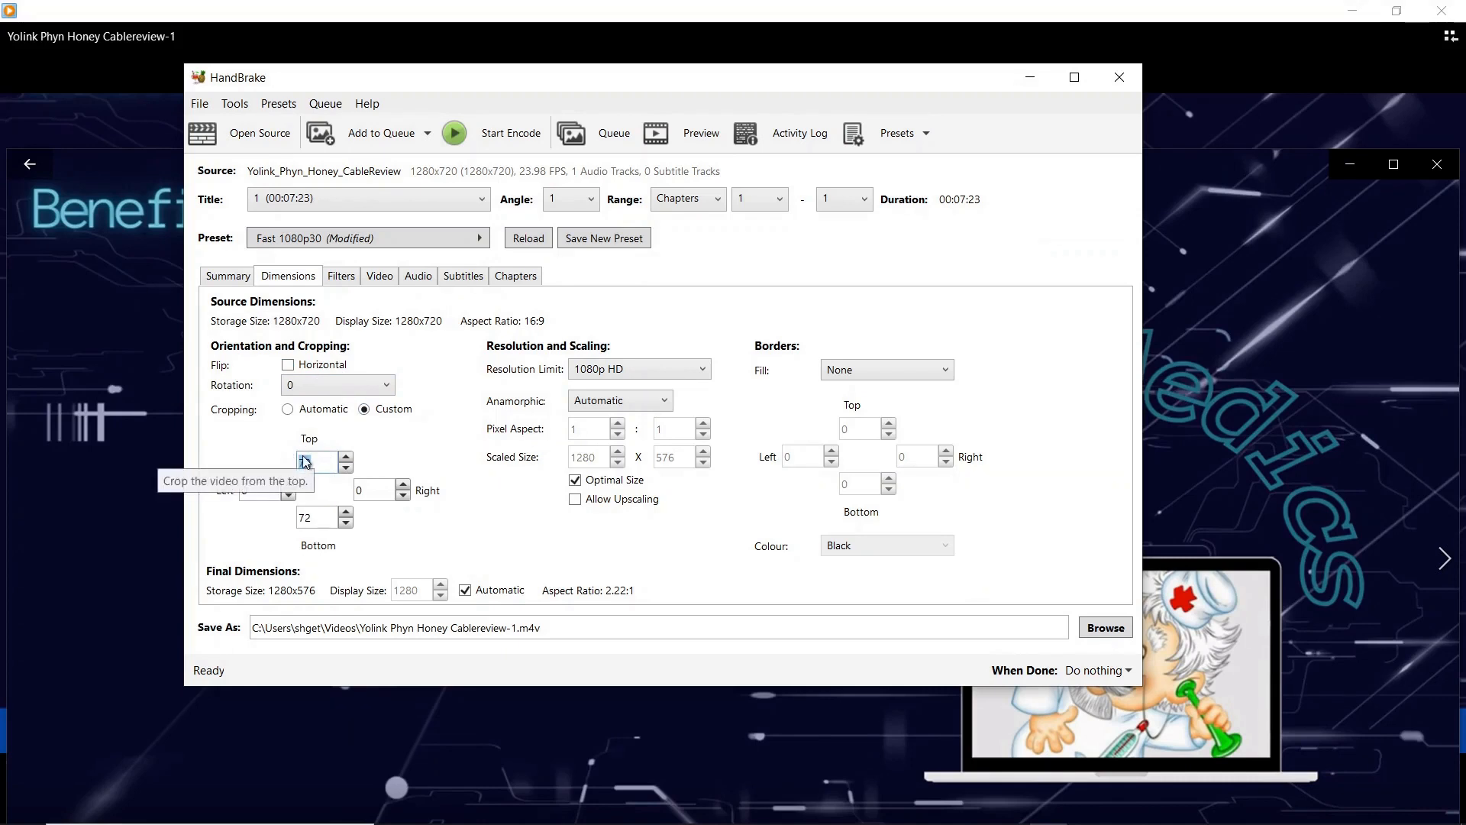
{"action": "left_click", "coordinate": [346, 465]}
{"action": "type", "text": "0"}
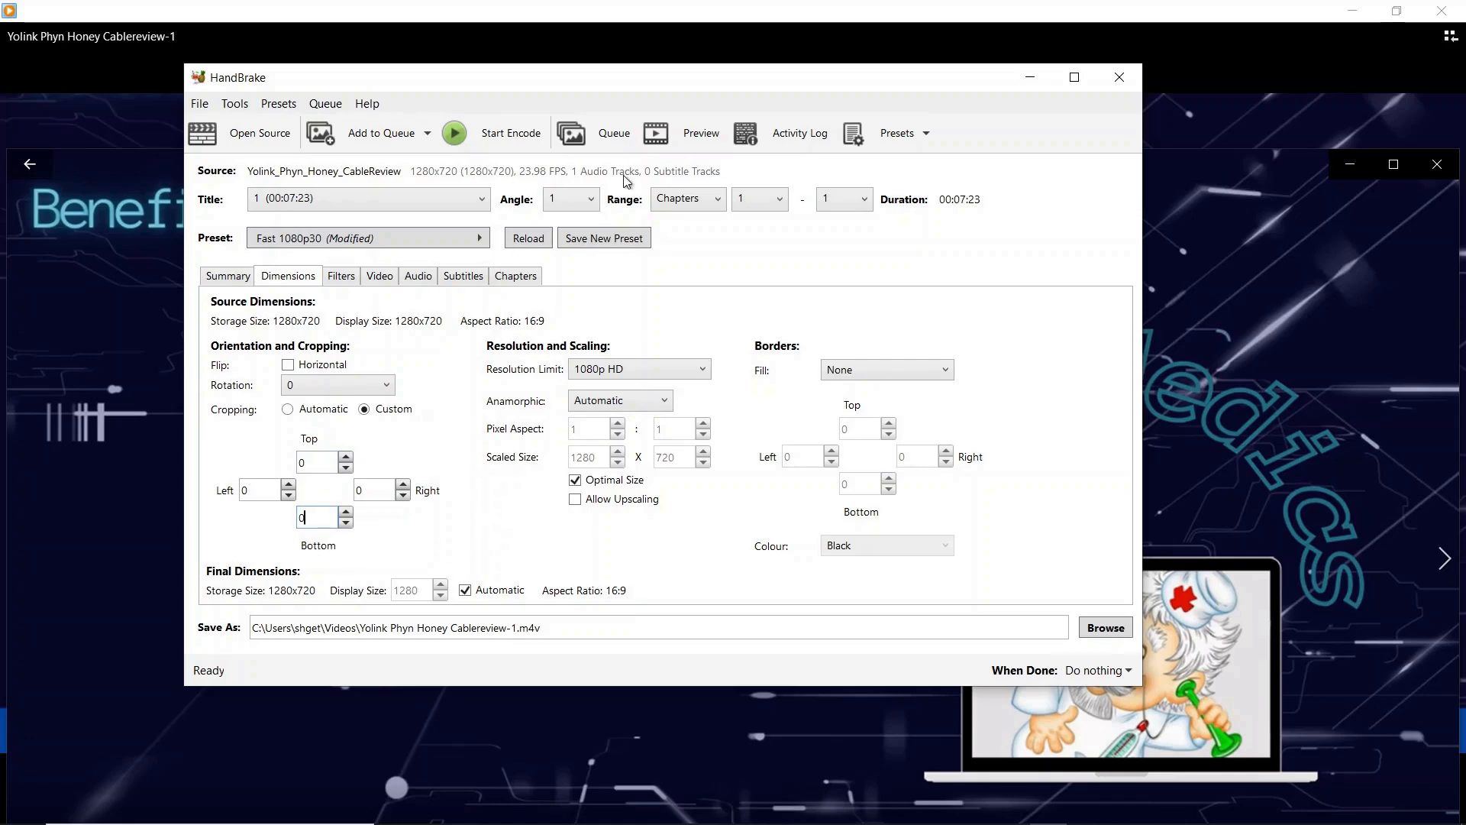
{"action": "mouse_move", "coordinate": [685, 139]}
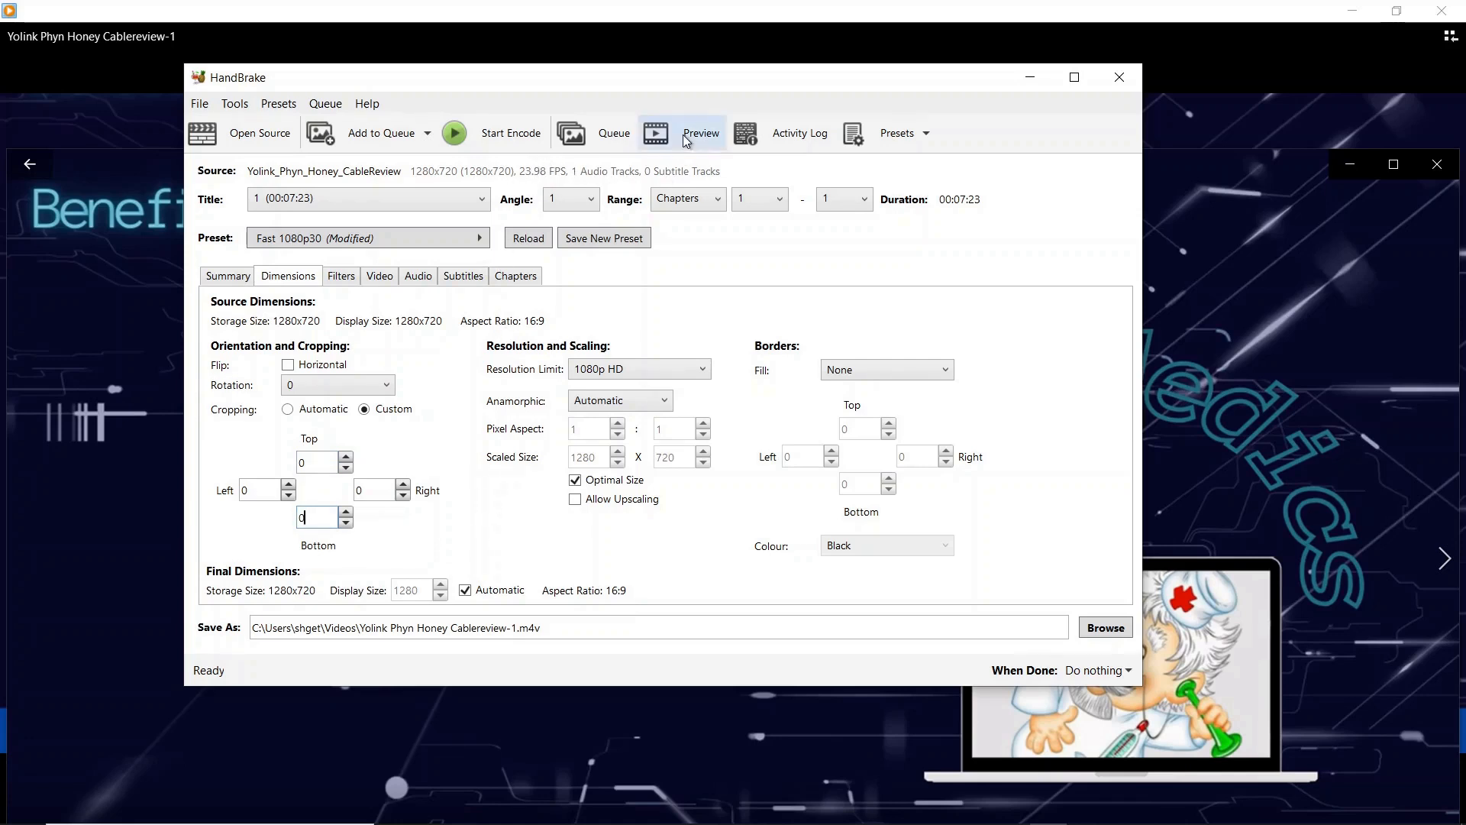
- Preview the output, set custom crop to 0 on all four sides, and close the preview
{"action": "left_click", "coordinate": [701, 133]}
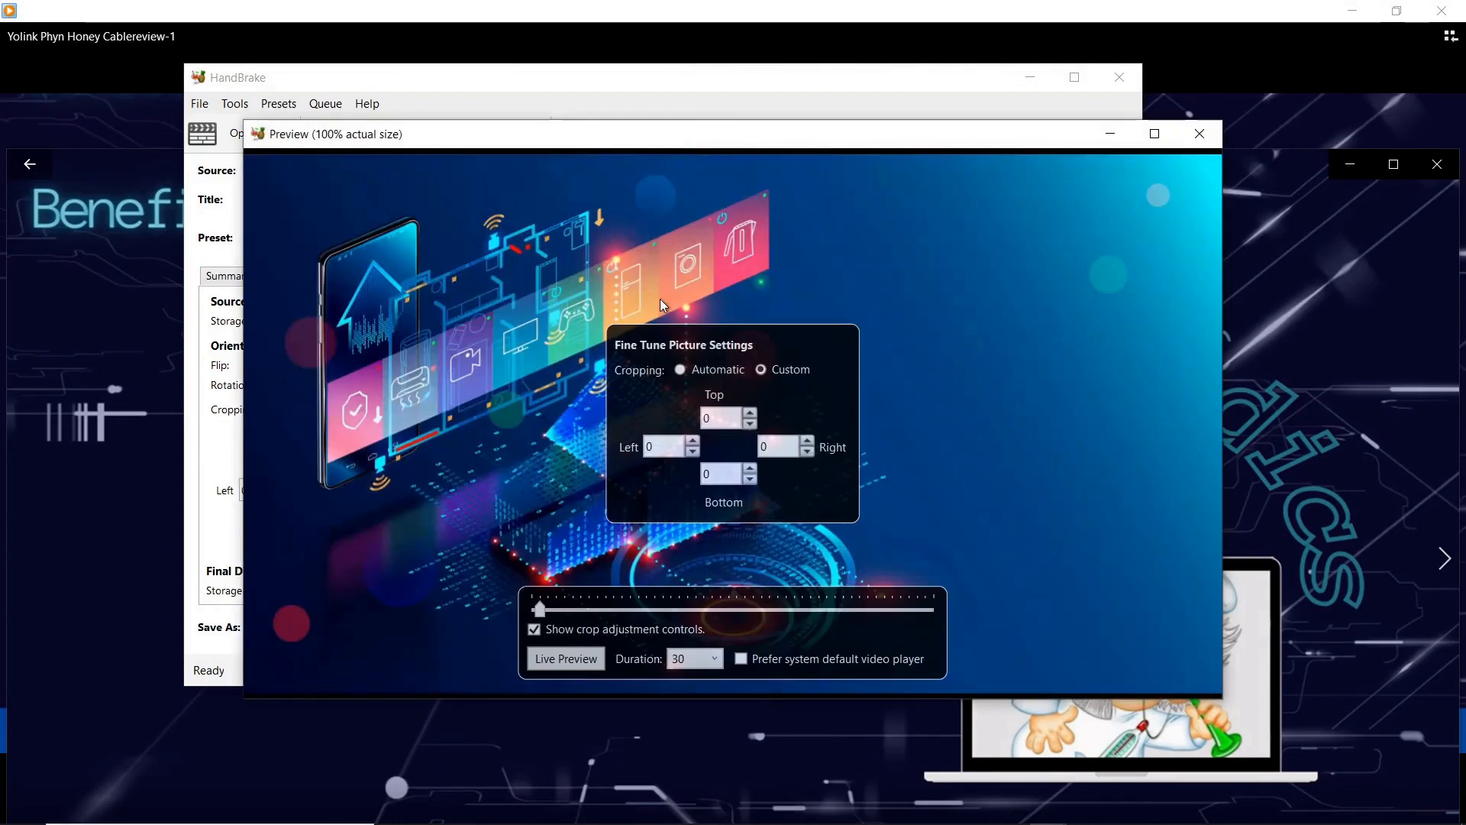
{"action": "mouse_move", "coordinate": [715, 392]}
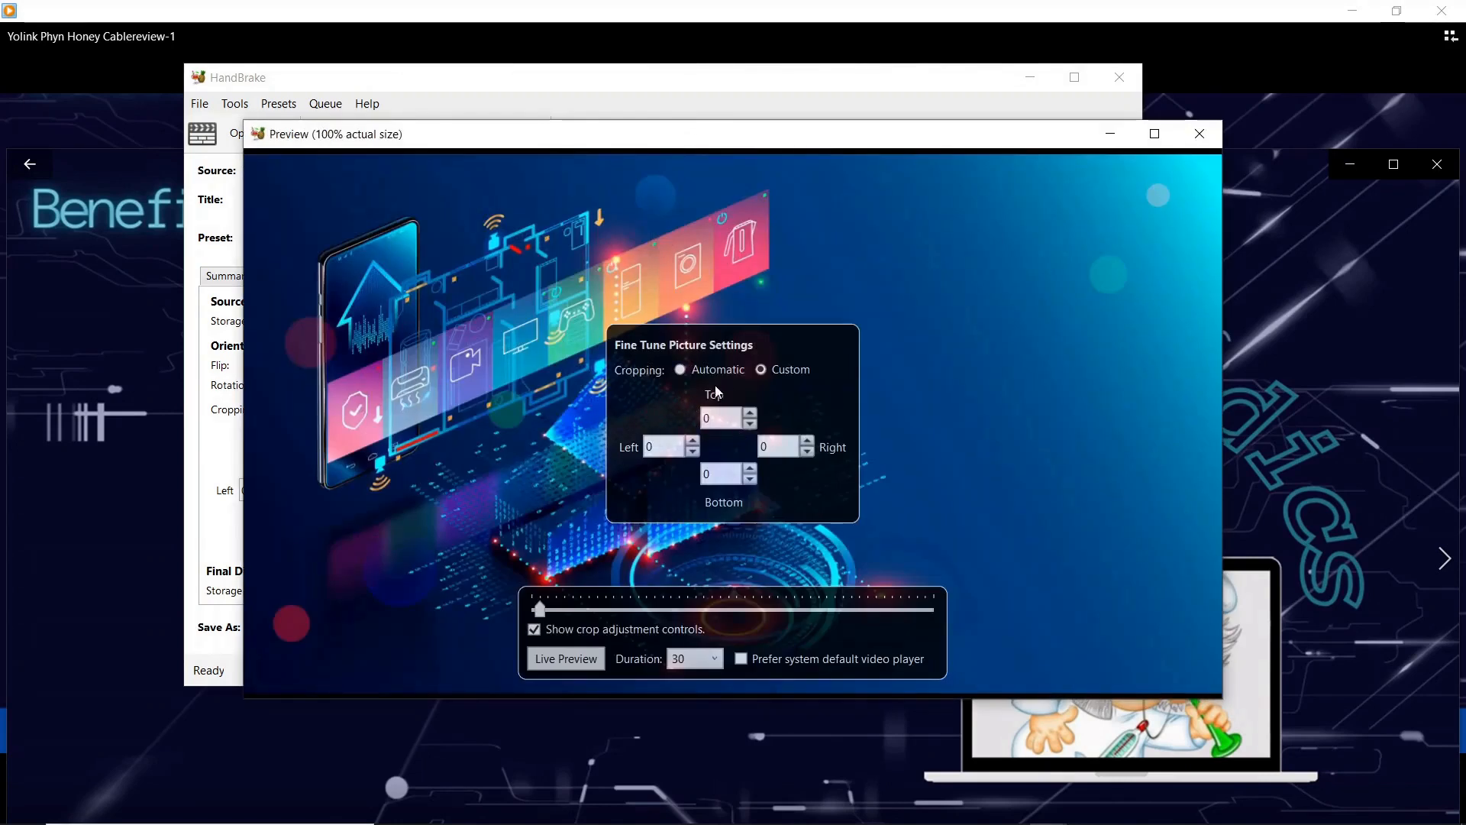
{"action": "mouse_move", "coordinate": [535, 617]}
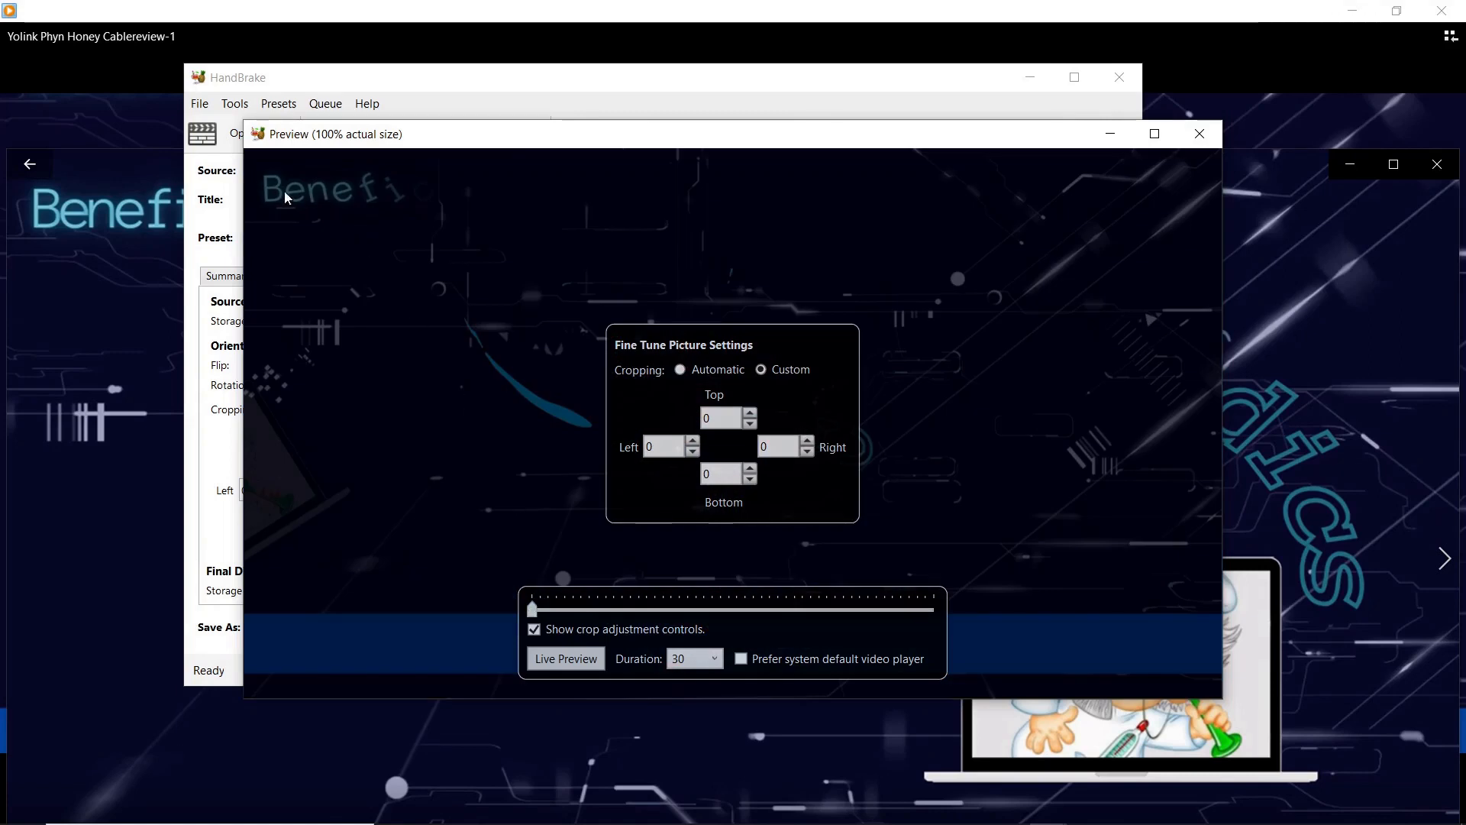
{"action": "mouse_move", "coordinate": [327, 194]}
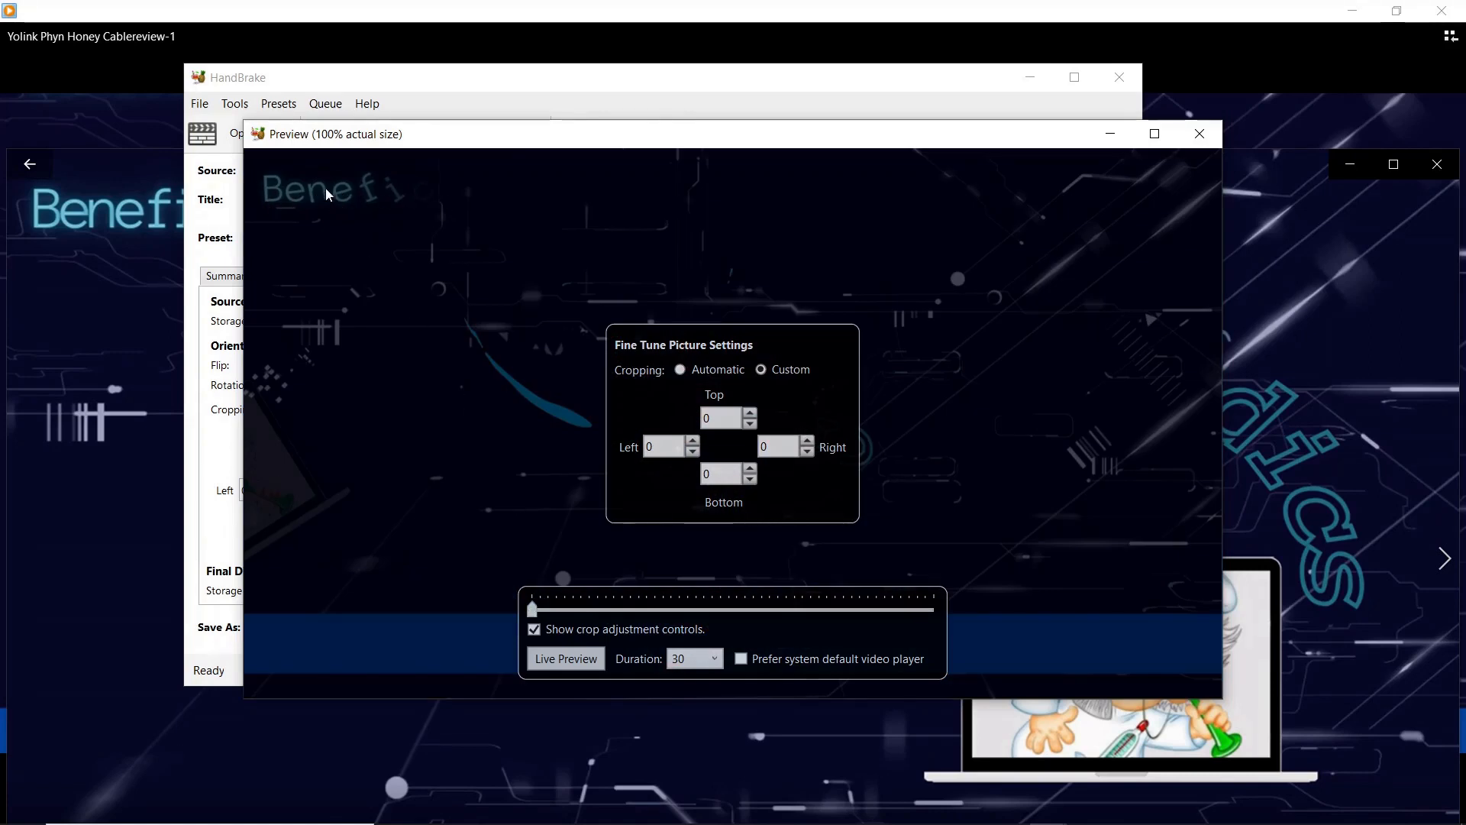
{"action": "mouse_move", "coordinate": [388, 203]}
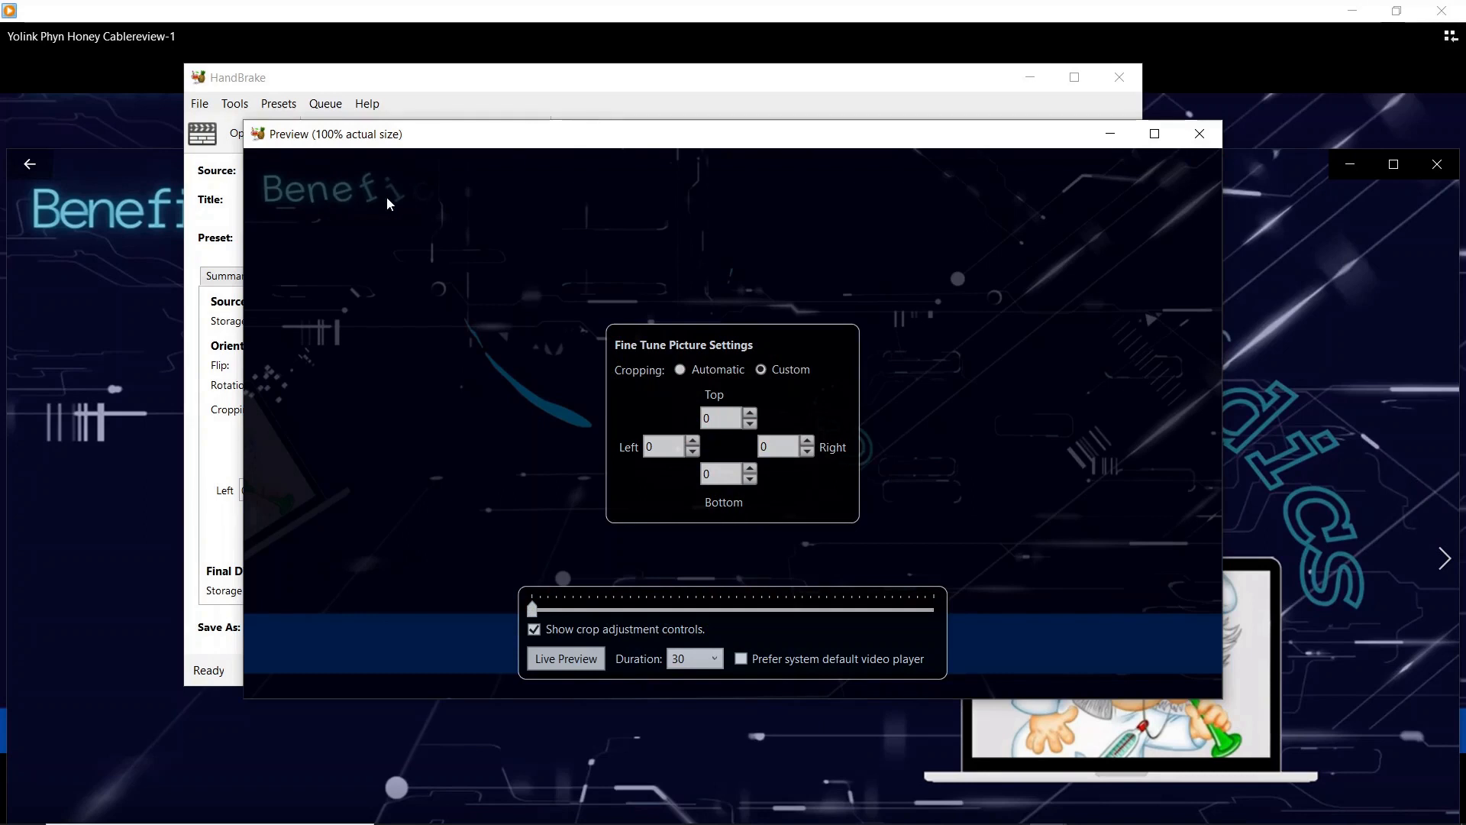
{"action": "mouse_move", "coordinate": [681, 370]}
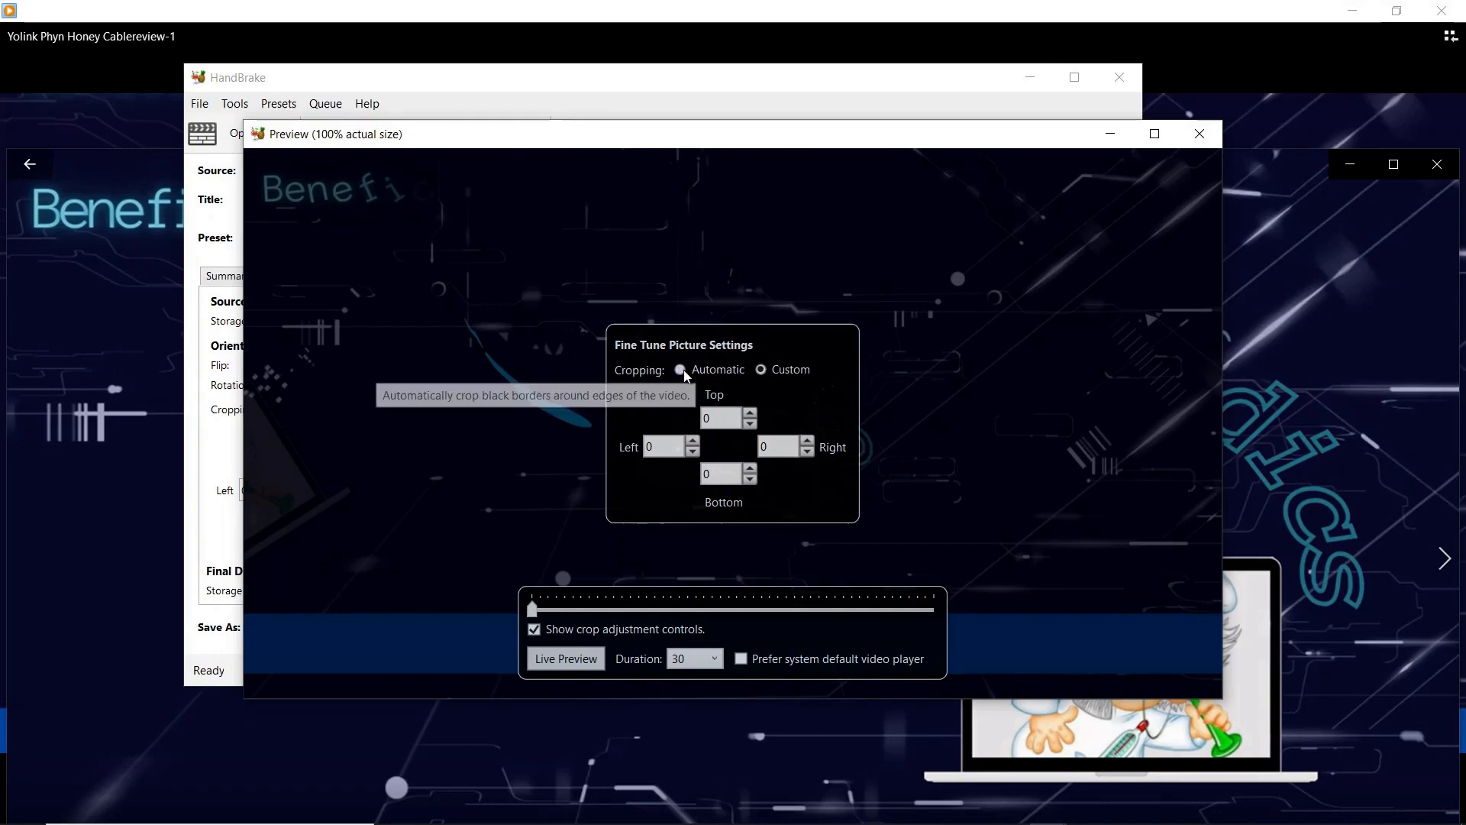
{"action": "left_click", "coordinate": [682, 370]}
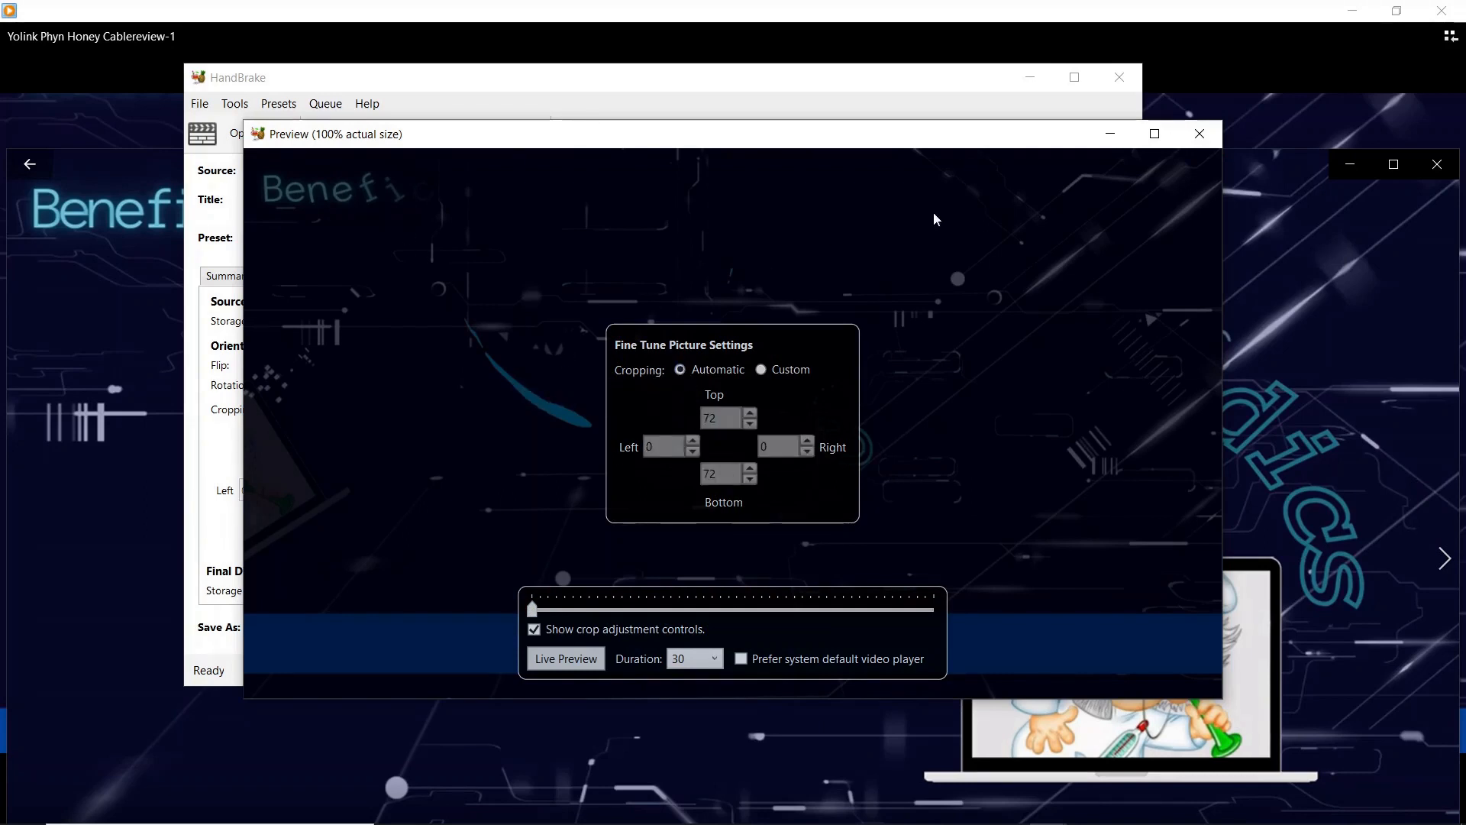
{"action": "left_click", "coordinate": [1198, 133]}
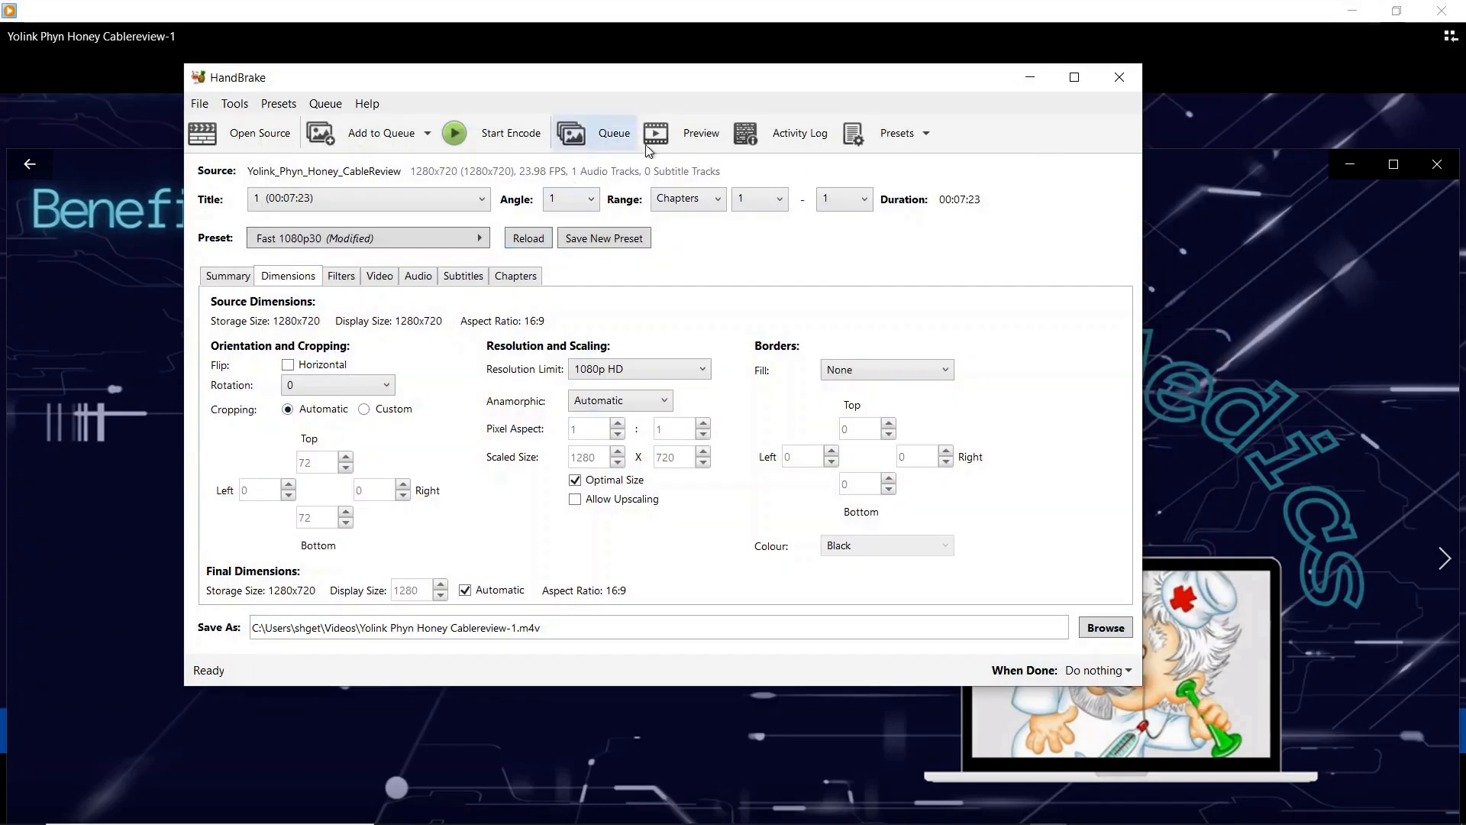
{"action": "left_click", "coordinate": [701, 133]}
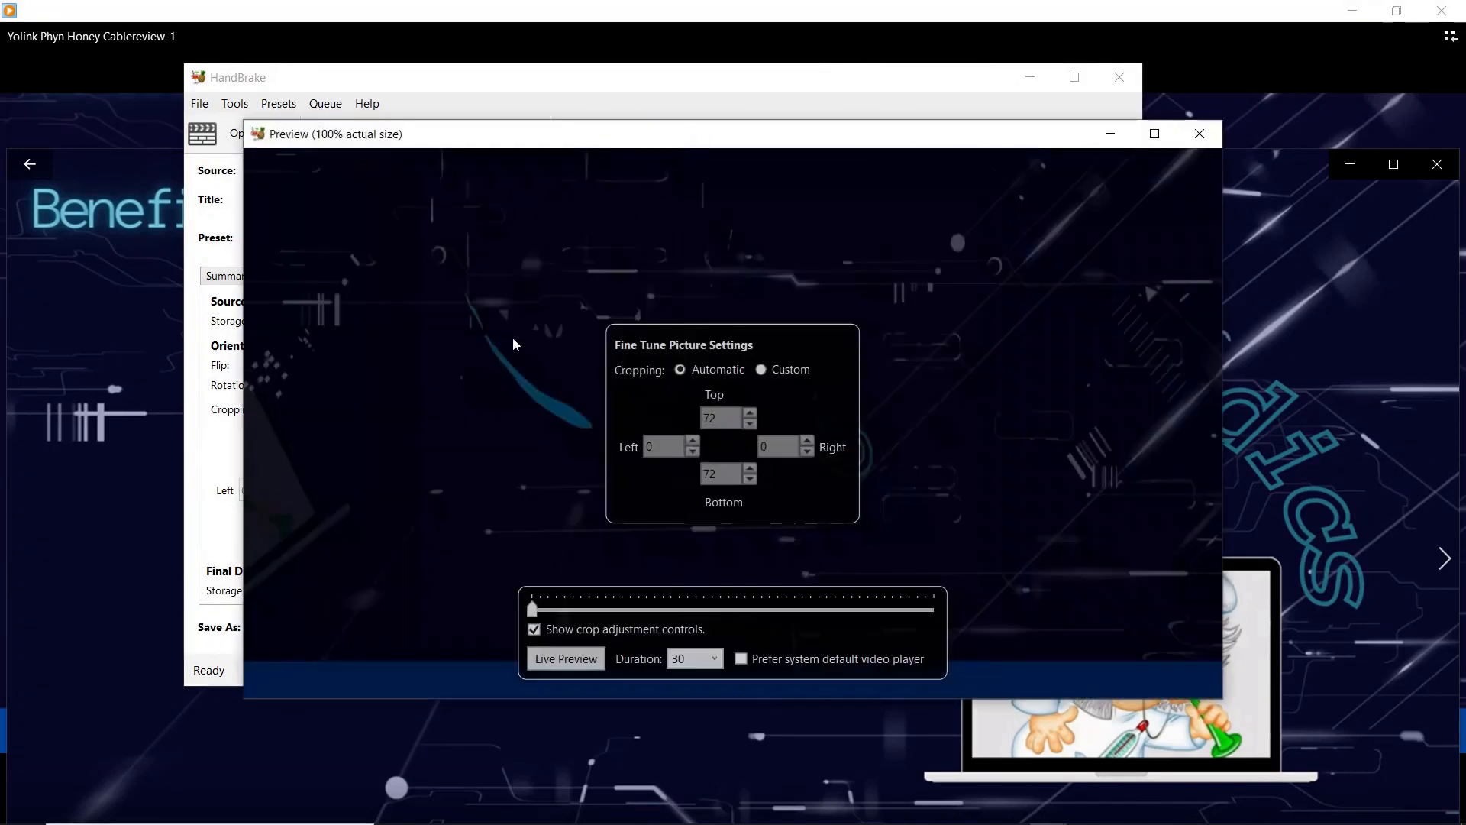
{"action": "mouse_move", "coordinate": [369, 192]}
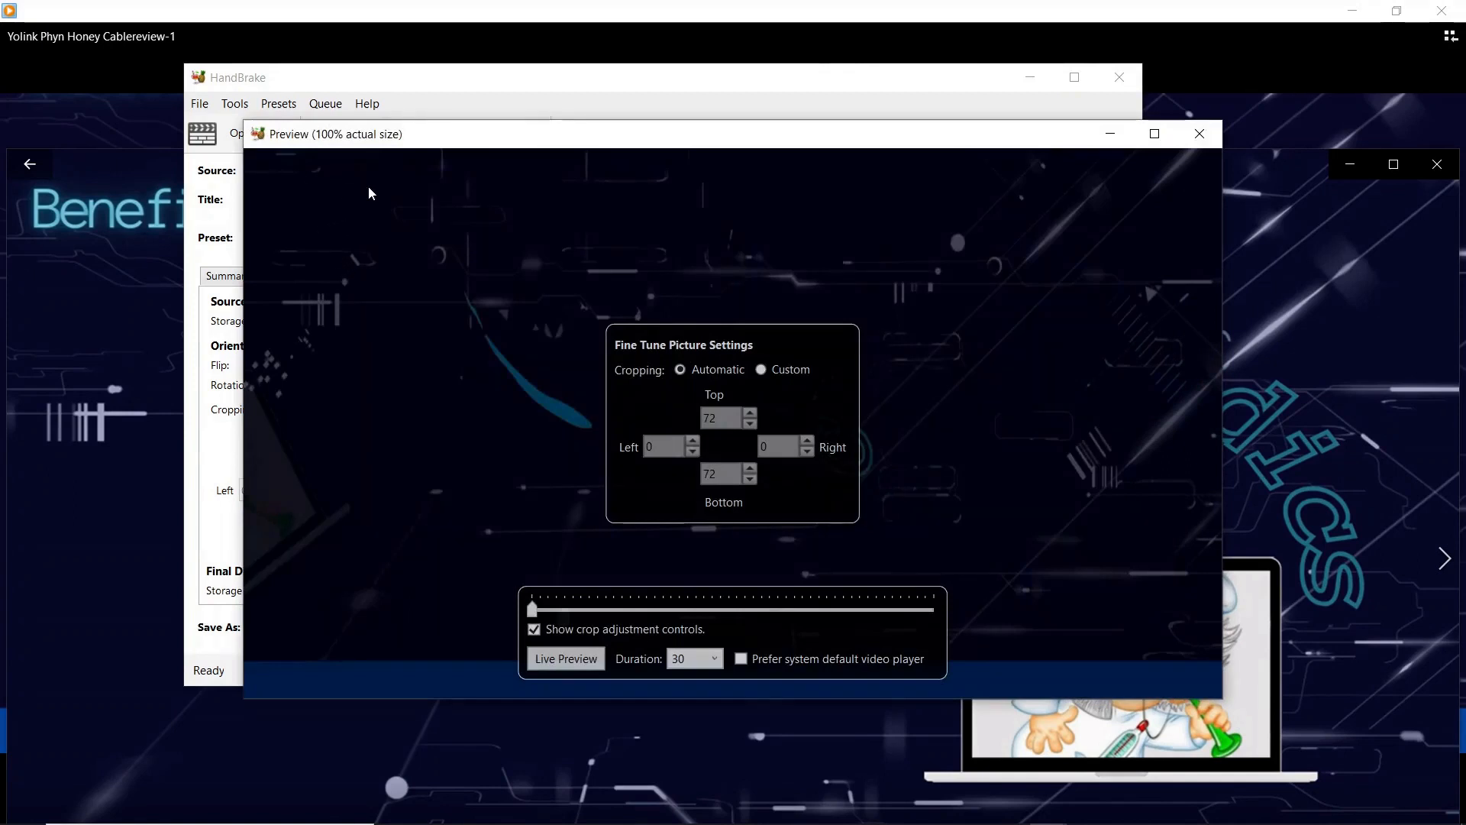
{"action": "mouse_move", "coordinate": [327, 174]}
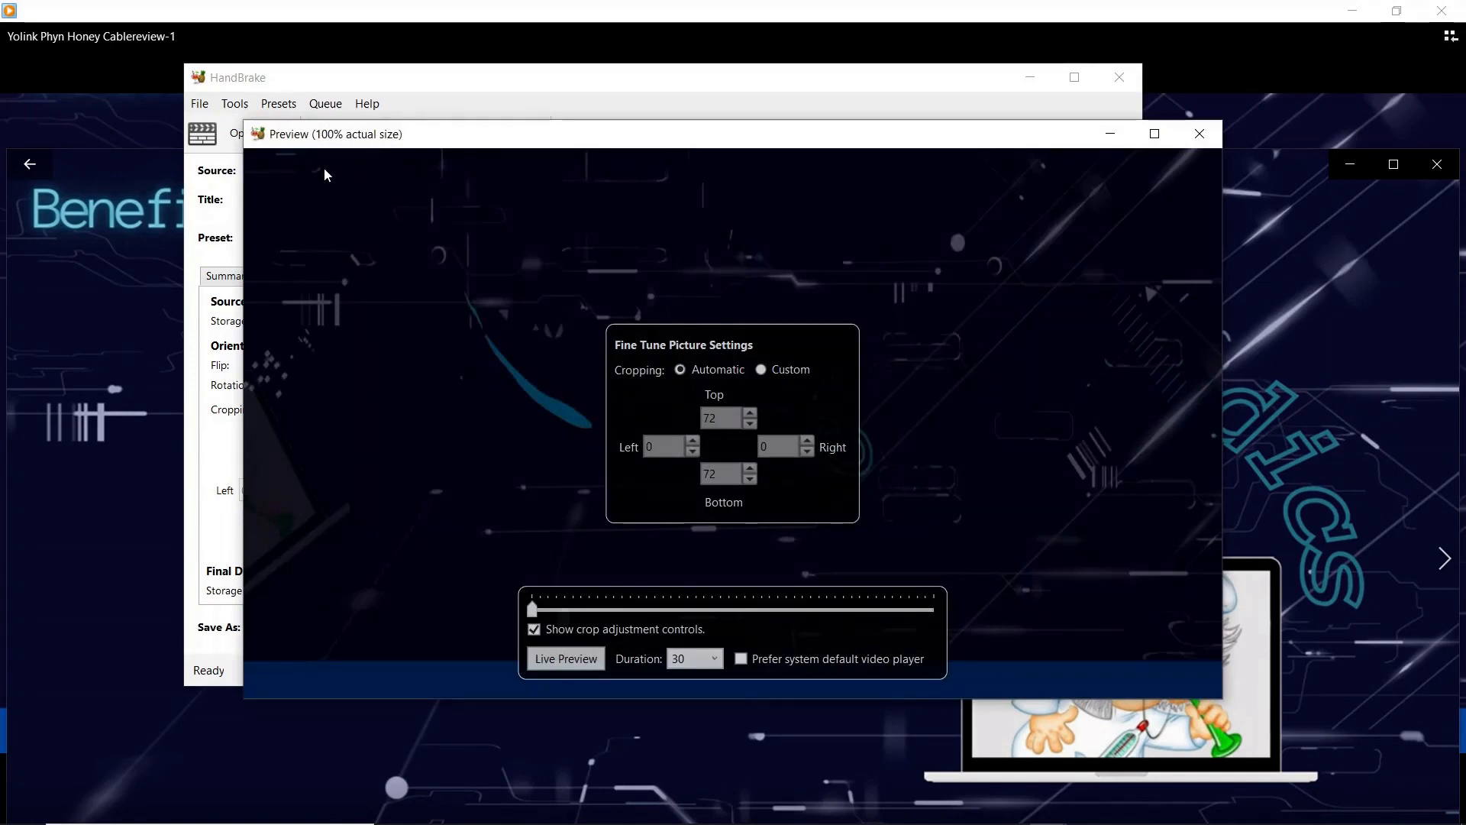
{"action": "mouse_move", "coordinate": [520, 376]}
{"action": "type", "text": "0"}
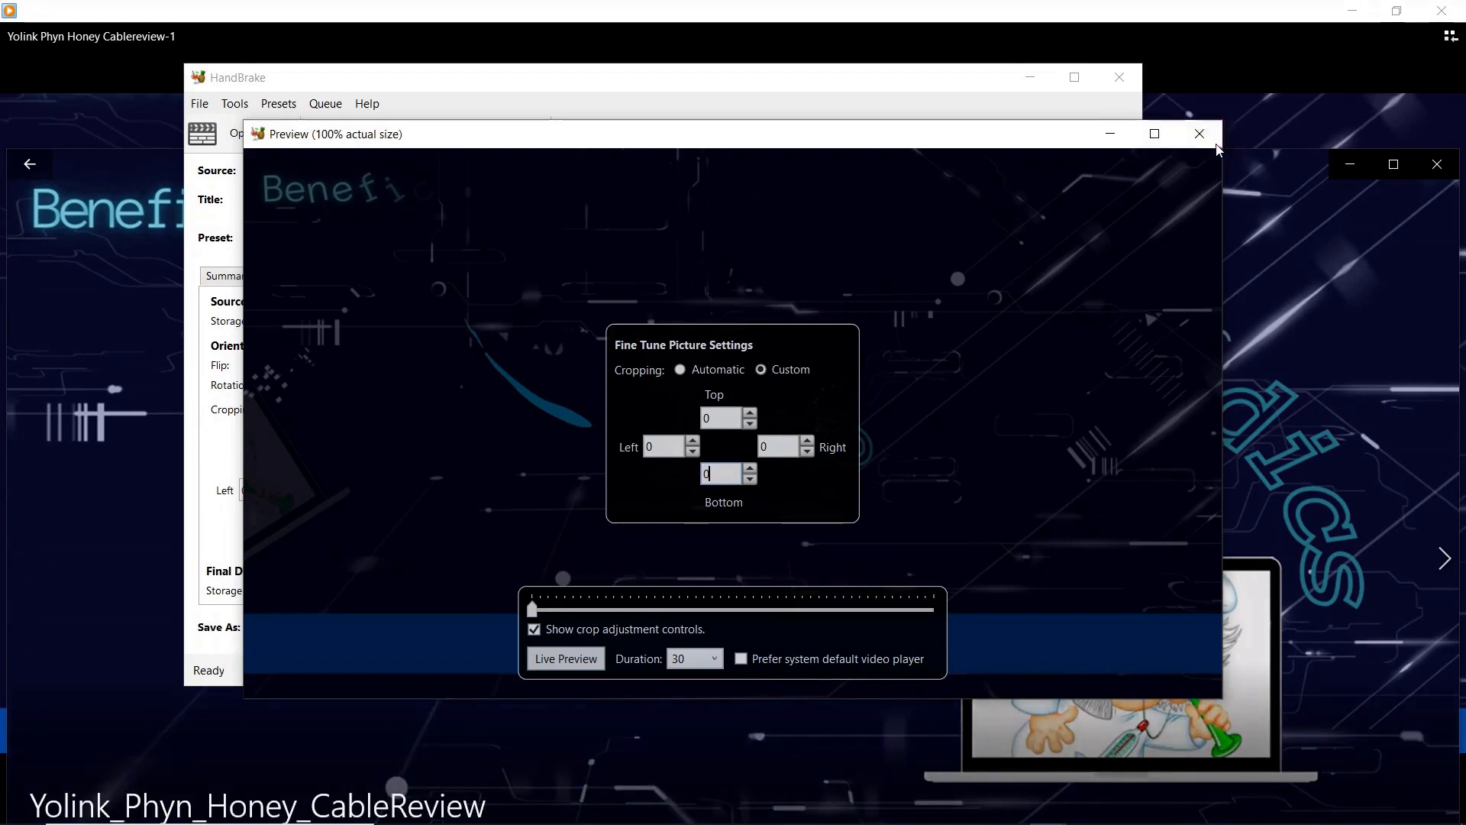
{"action": "mouse_move", "coordinate": [1200, 134]}
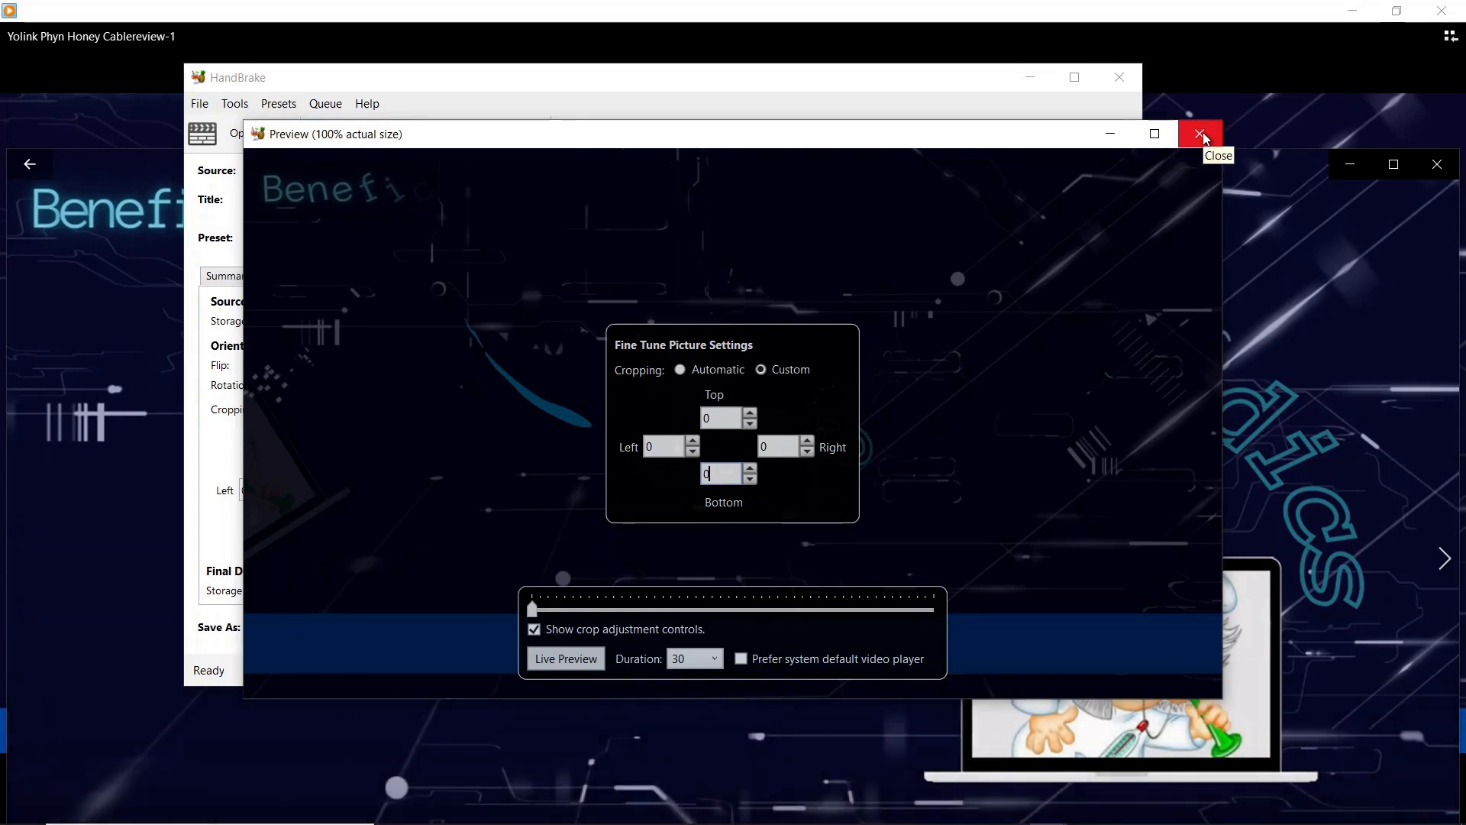
{"action": "left_click", "coordinate": [1202, 135]}
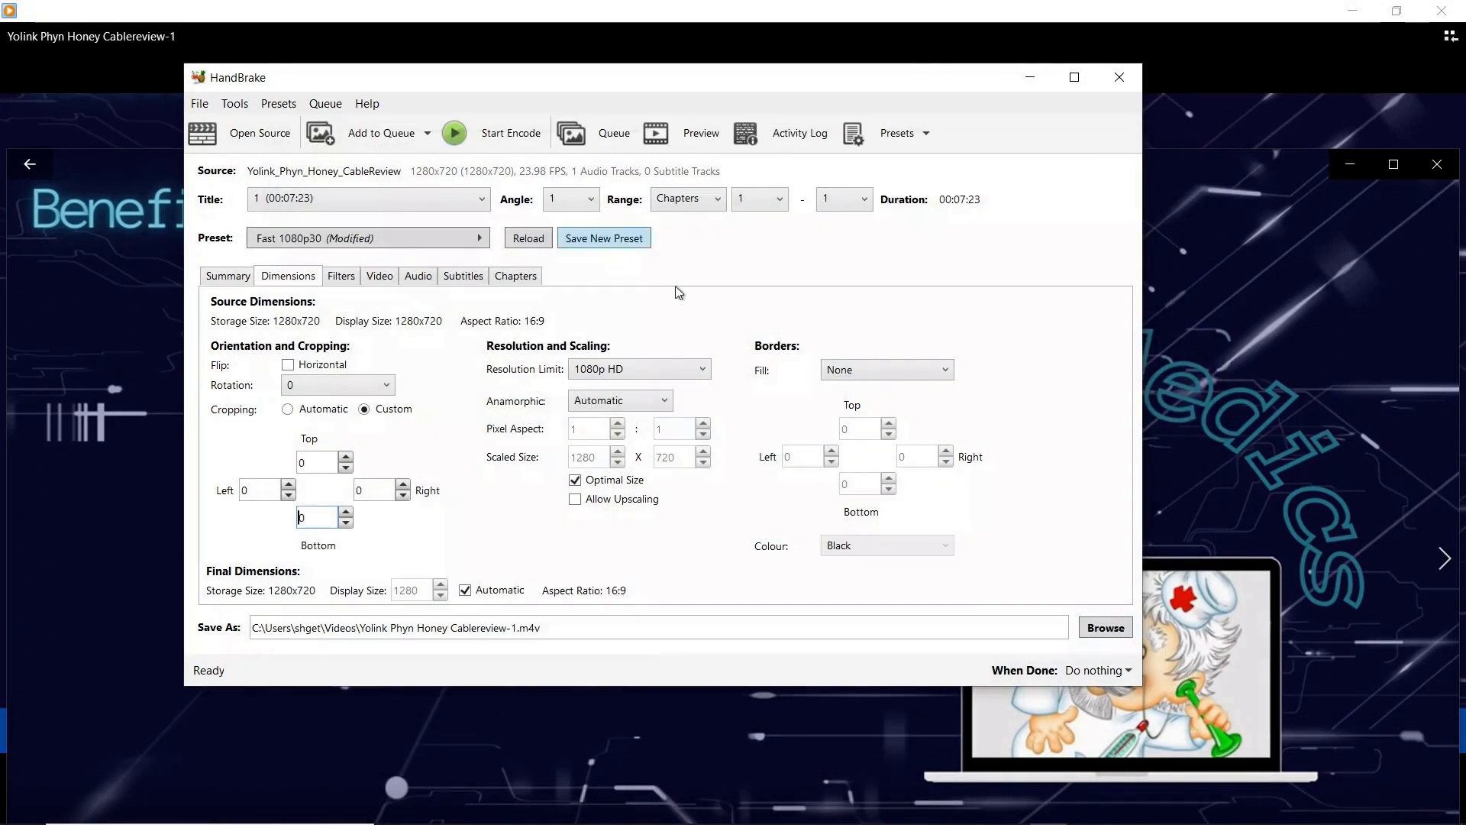
{"action": "mouse_move", "coordinate": [432, 429]}
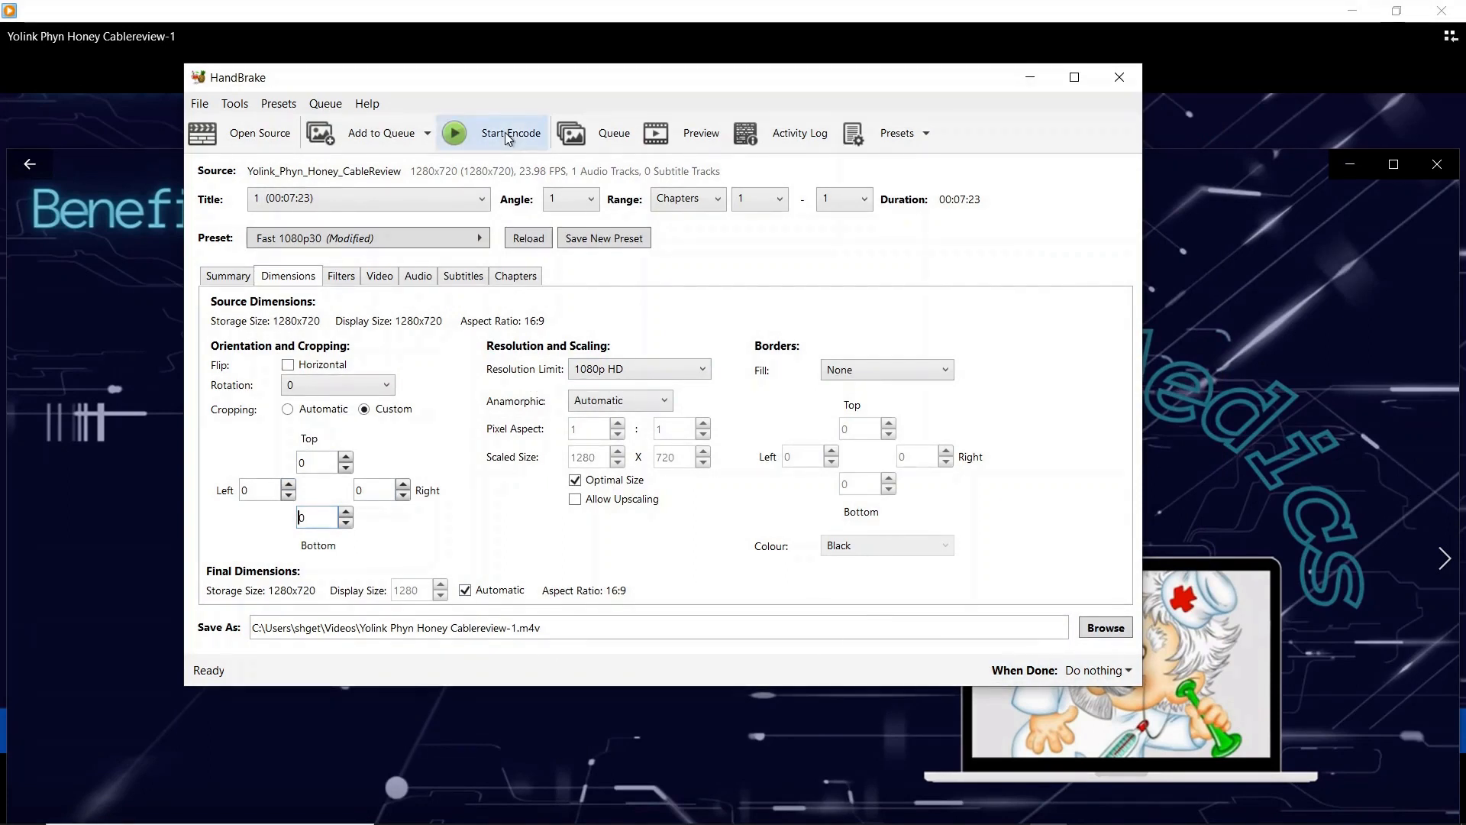
- Start encoding the uncropped video to the _NoCrop.m4v file
{"action": "left_click", "coordinate": [510, 133]}
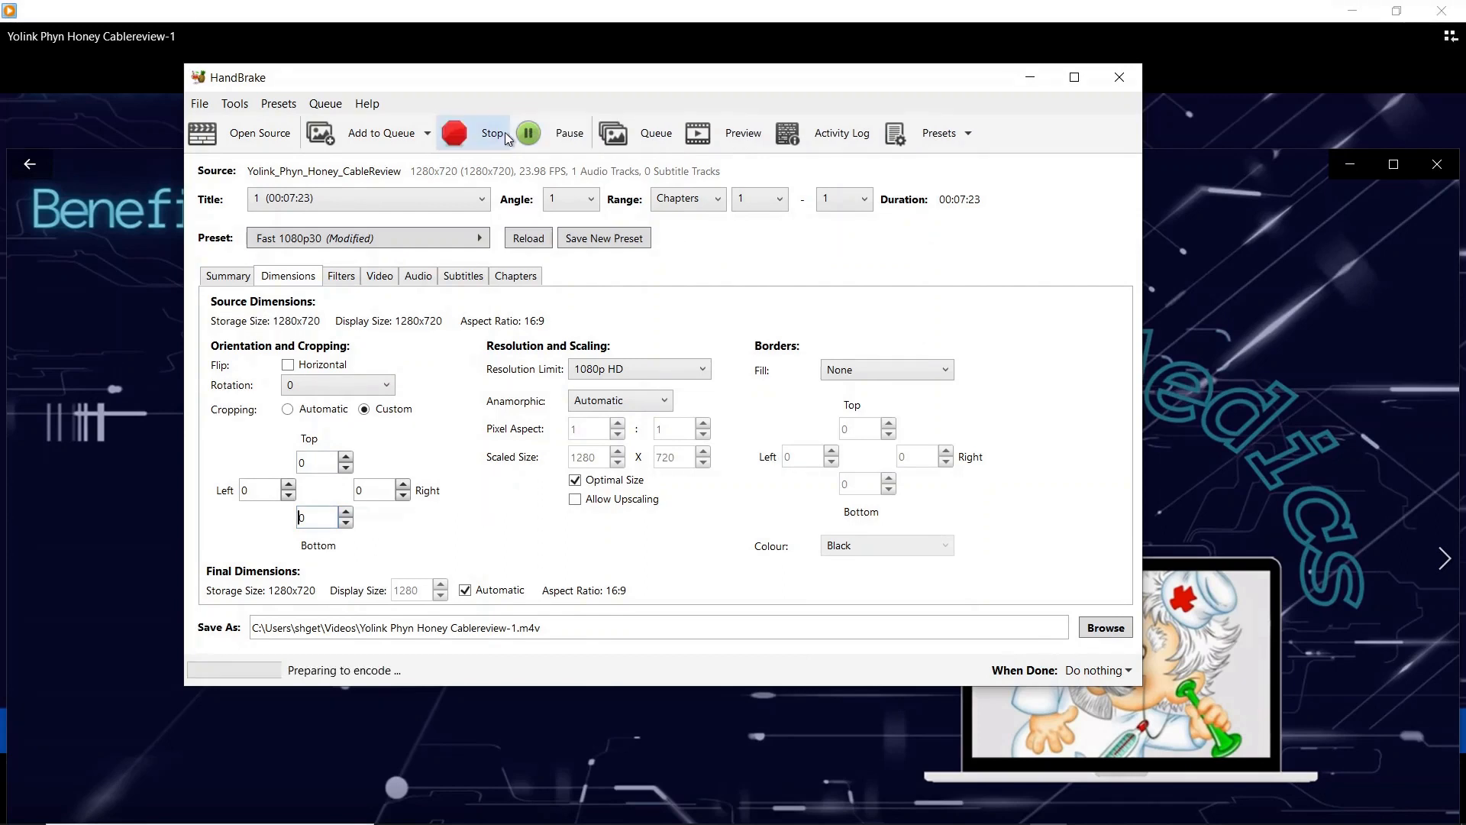
{"action": "mouse_move", "coordinate": [589, 617]}
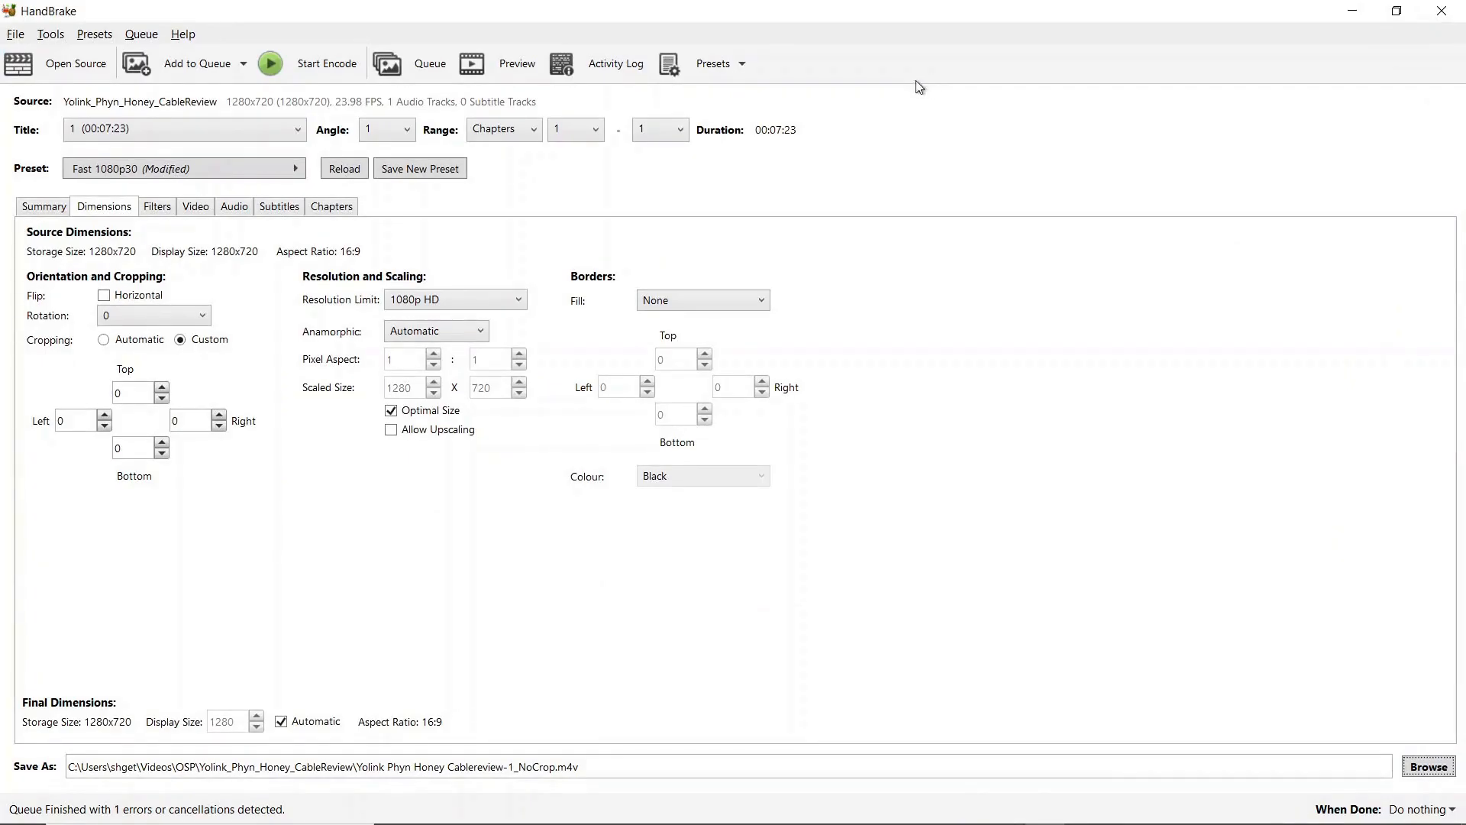
{"action": "mouse_move", "coordinate": [580, 622]}
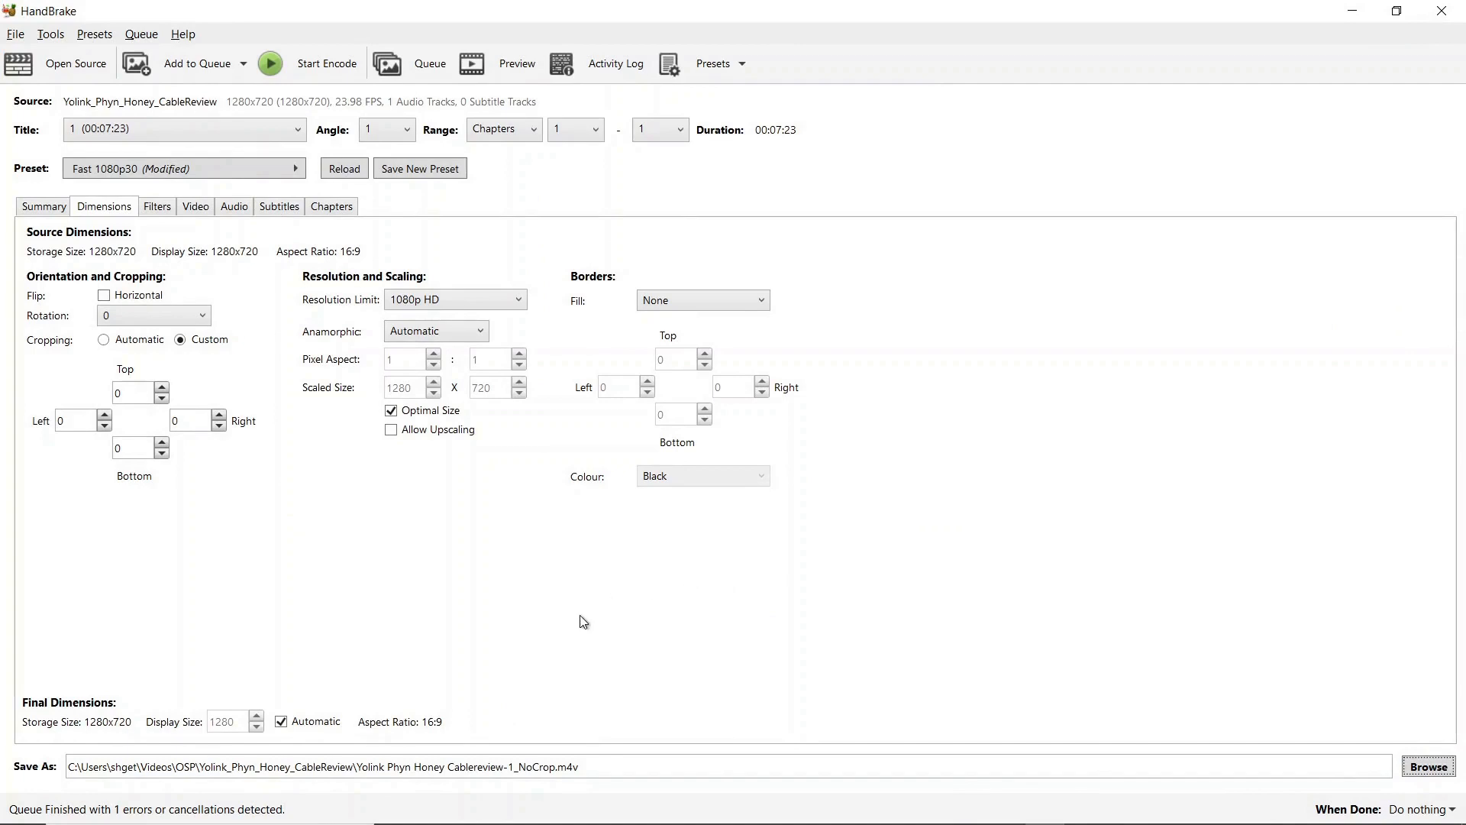
{"action": "mouse_move", "coordinate": [208, 767]}
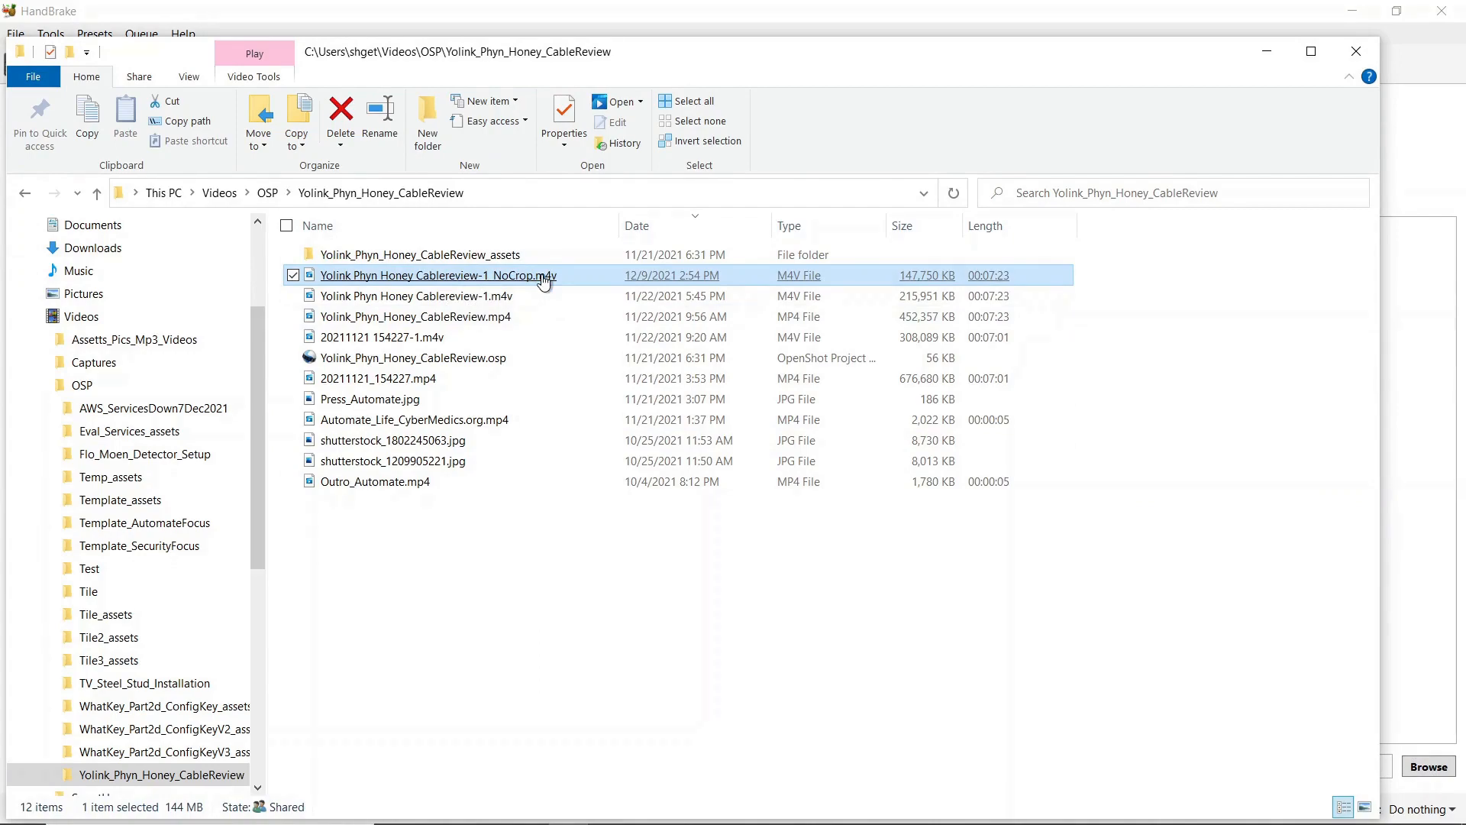
- Open Yolink Phyn Honey Cablereview-1_NoCrop.m4v from the review folder for playback
{"action": "double_click", "coordinate": [435, 275]}
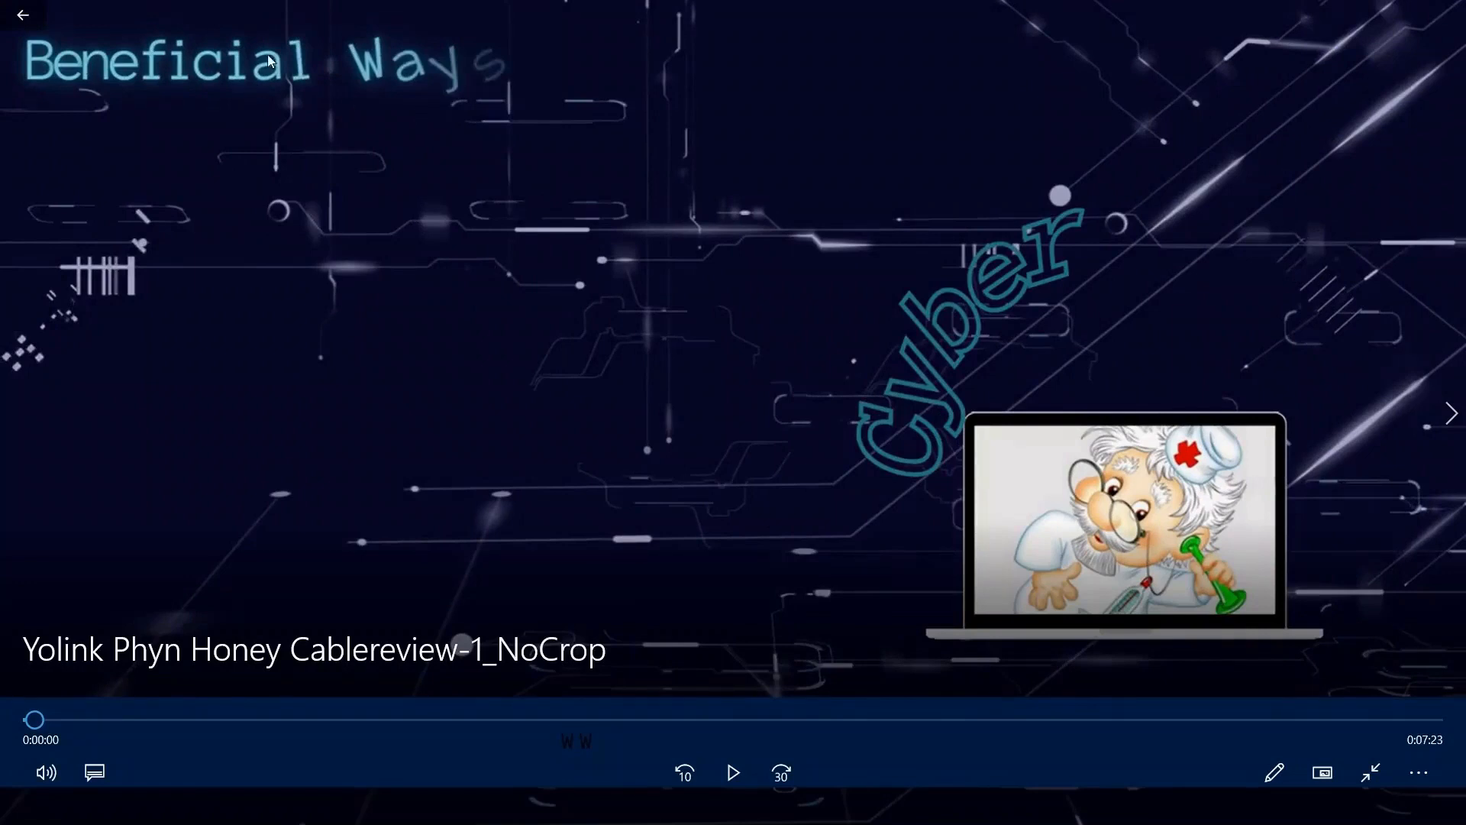
{"action": "mouse_move", "coordinate": [148, 49]}
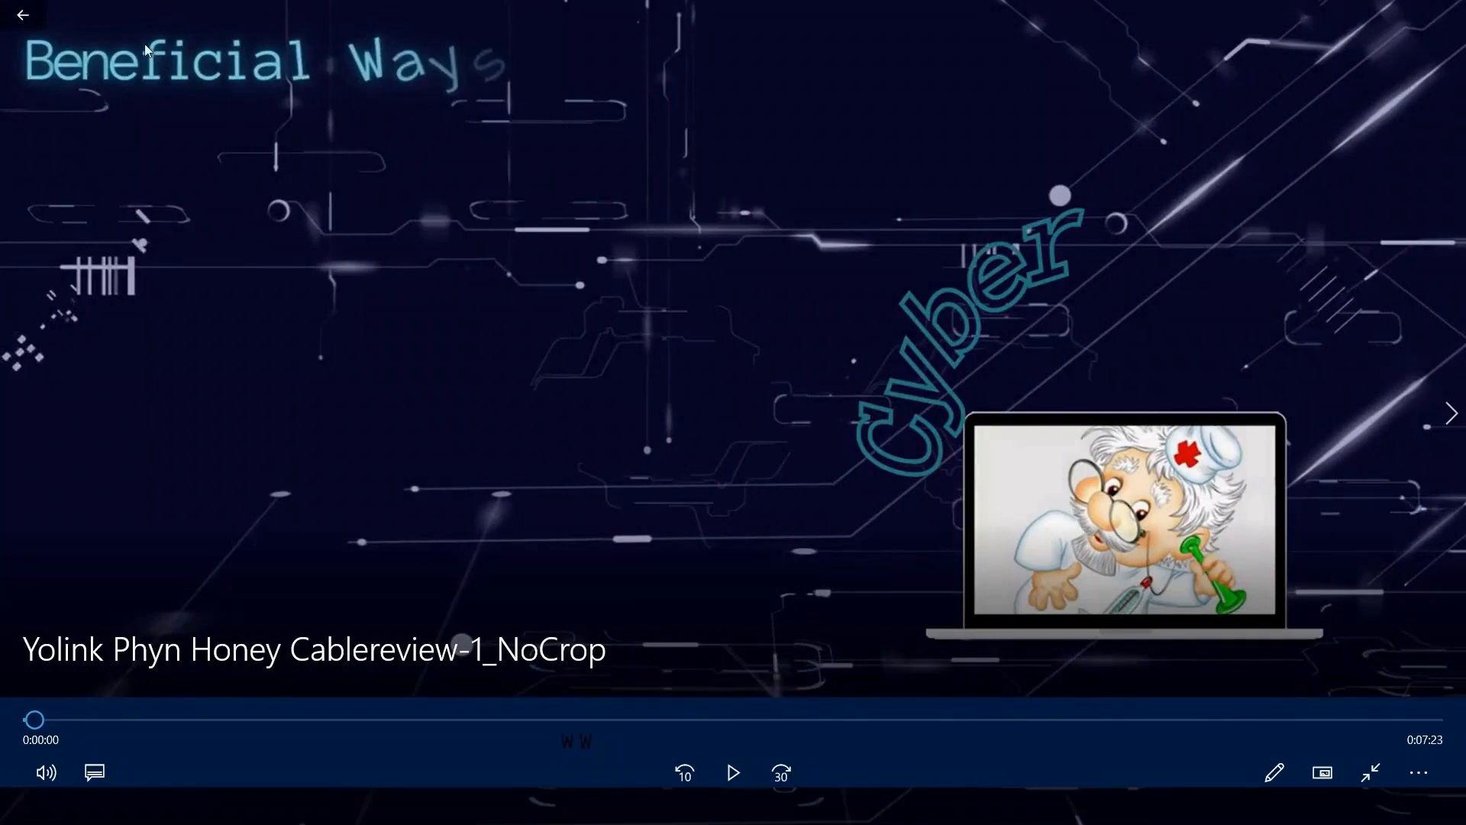
{"action": "mouse_move", "coordinate": [444, 83]}
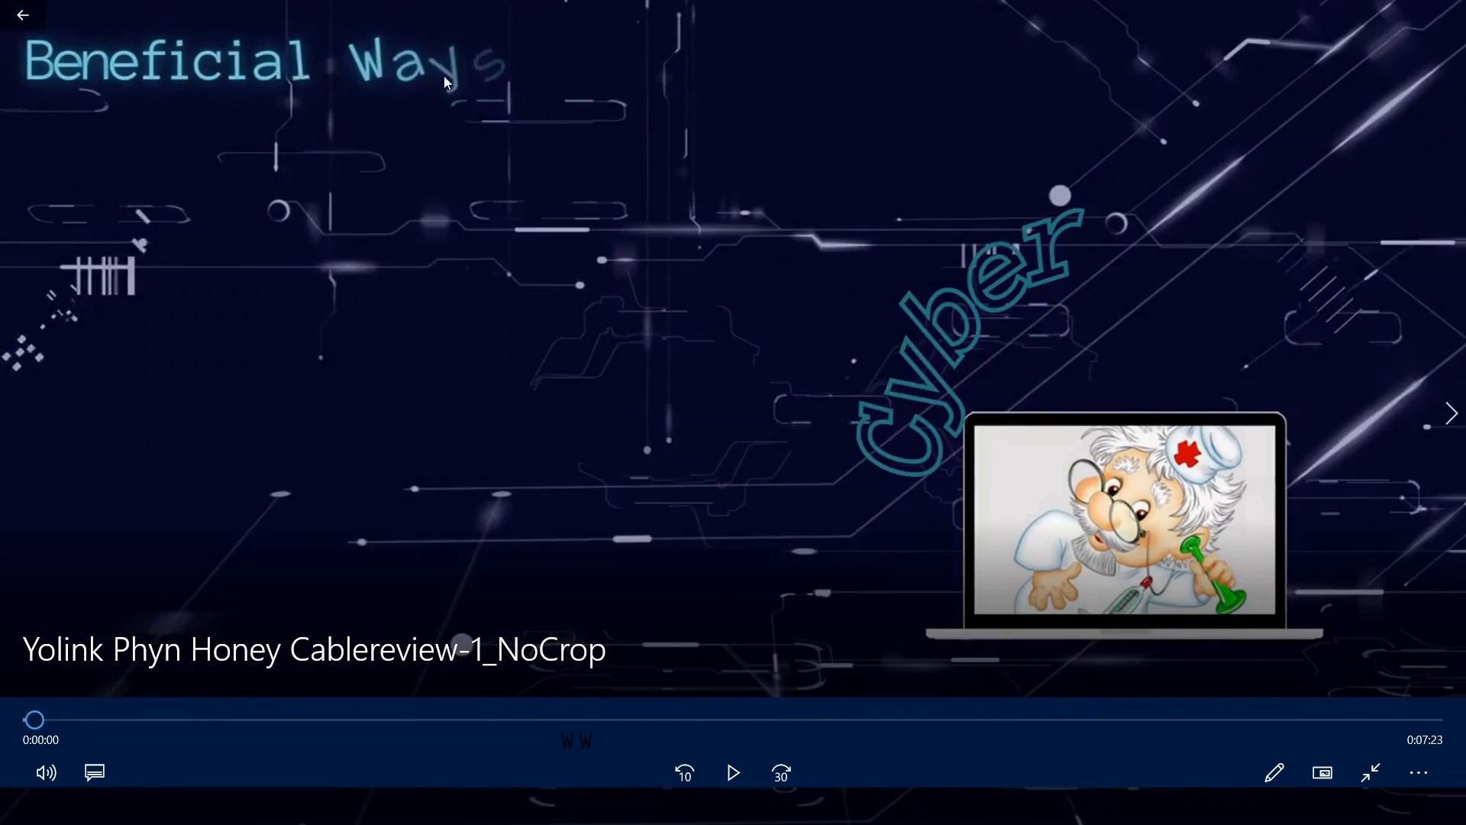
{"action": "mouse_move", "coordinate": [476, 234]}
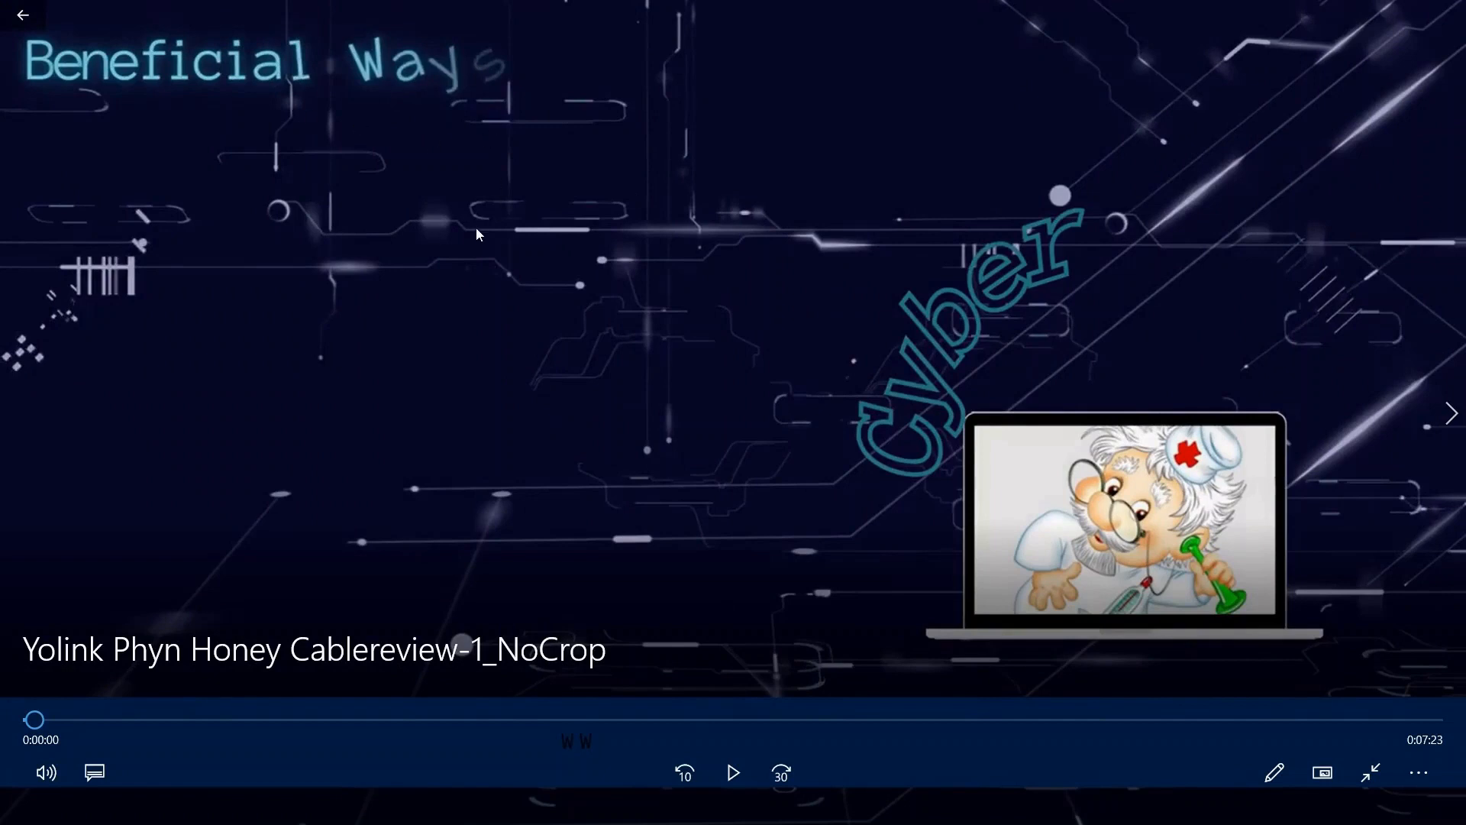
- Confirm the NoCrop video shows the full picture and return to HandBrake
{"action": "key", "text": "alt+tab"}
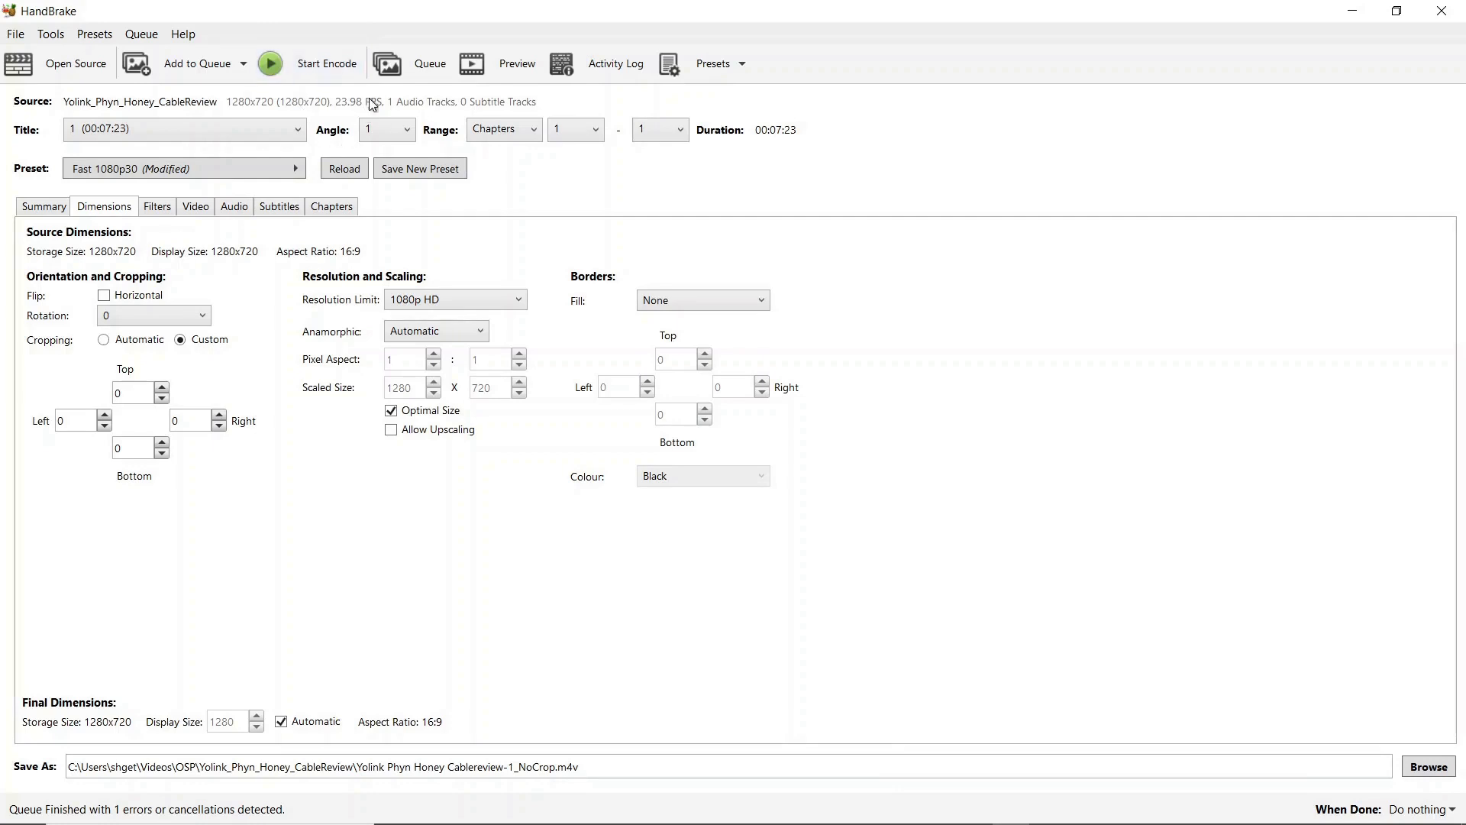
{"action": "mouse_move", "coordinate": [368, 23]}
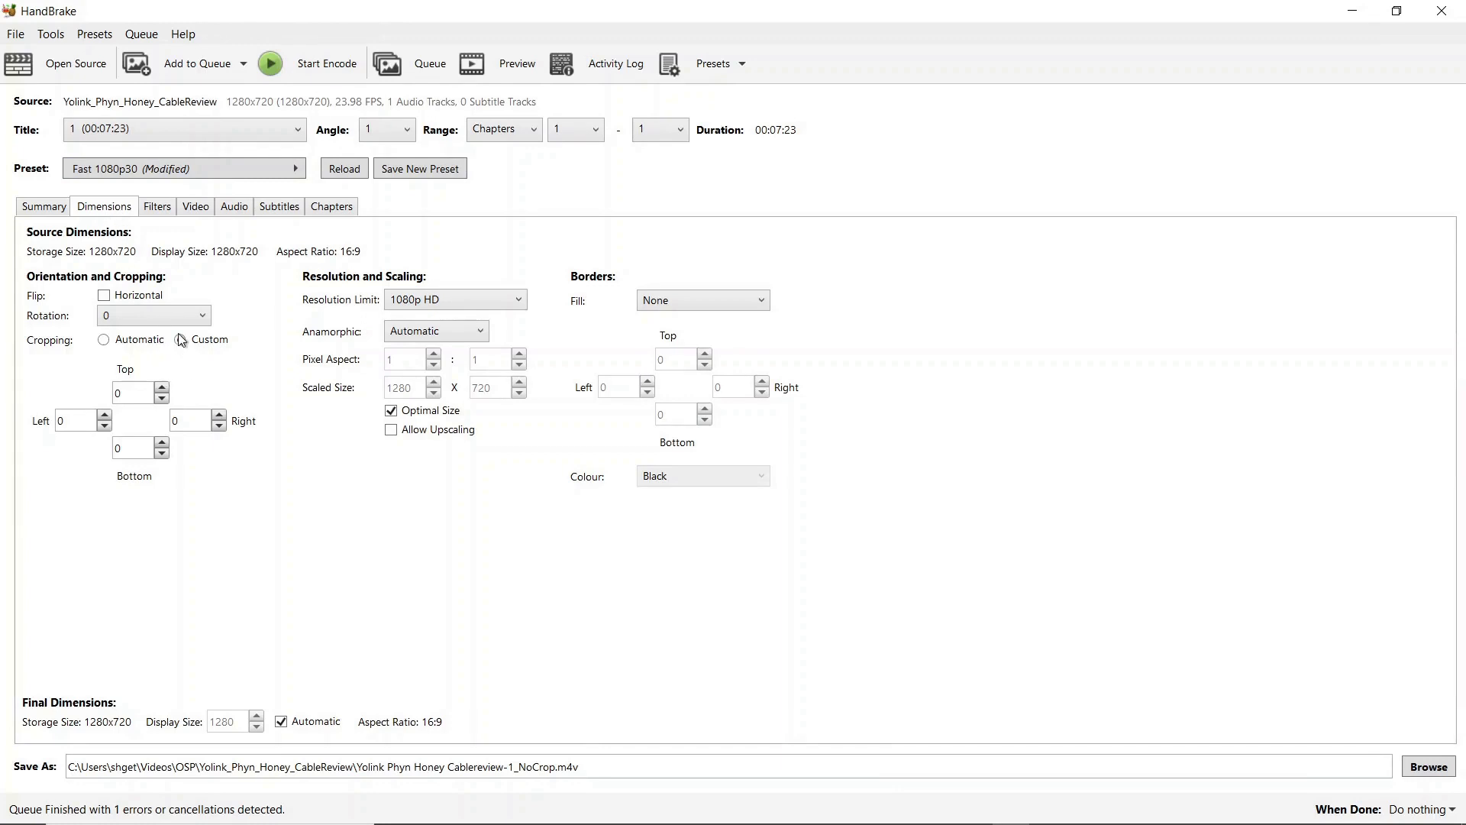
{"action": "left_click", "coordinate": [180, 339]}
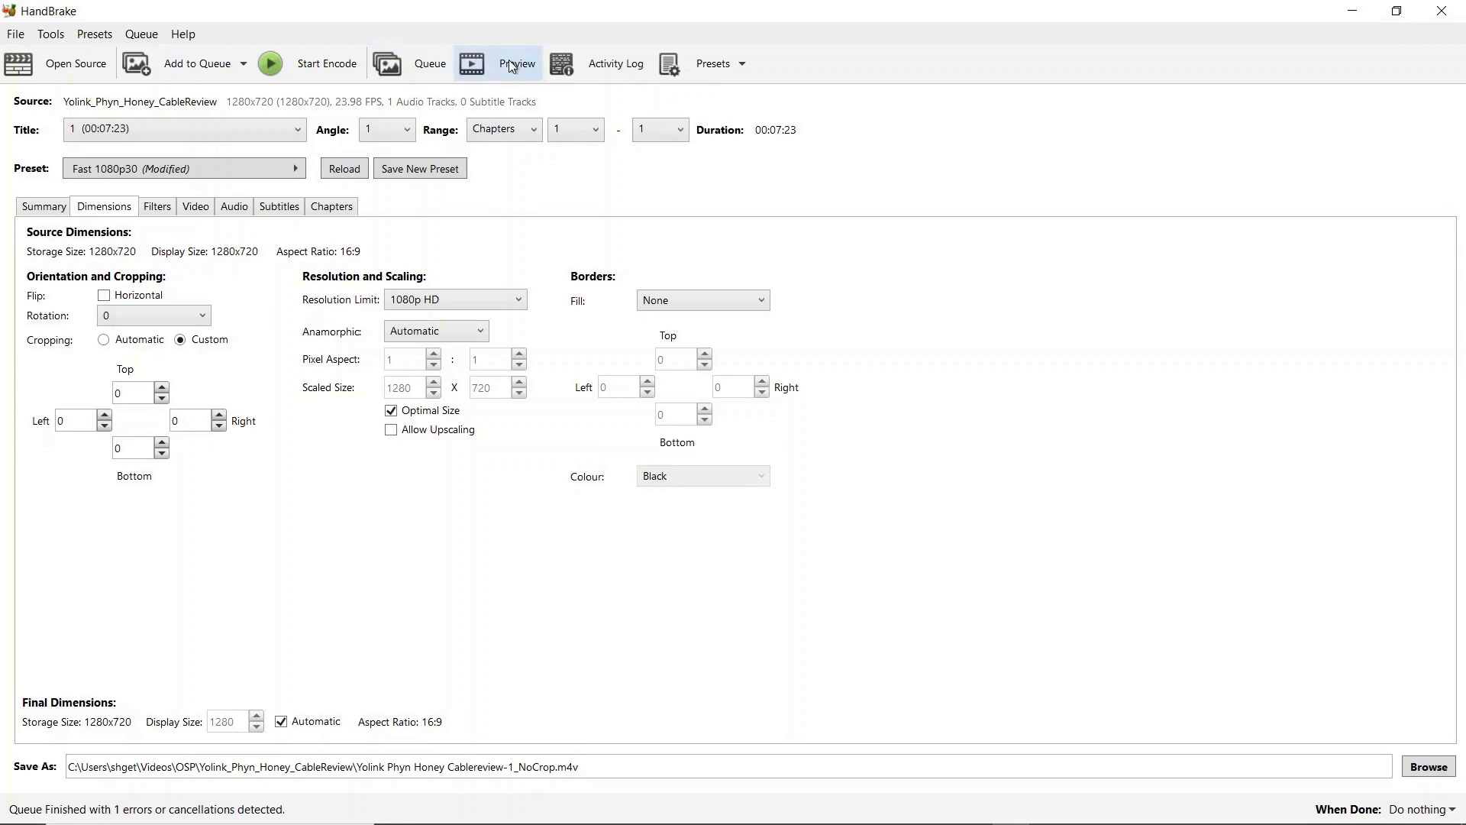
{"action": "mouse_move", "coordinate": [101, 401]}
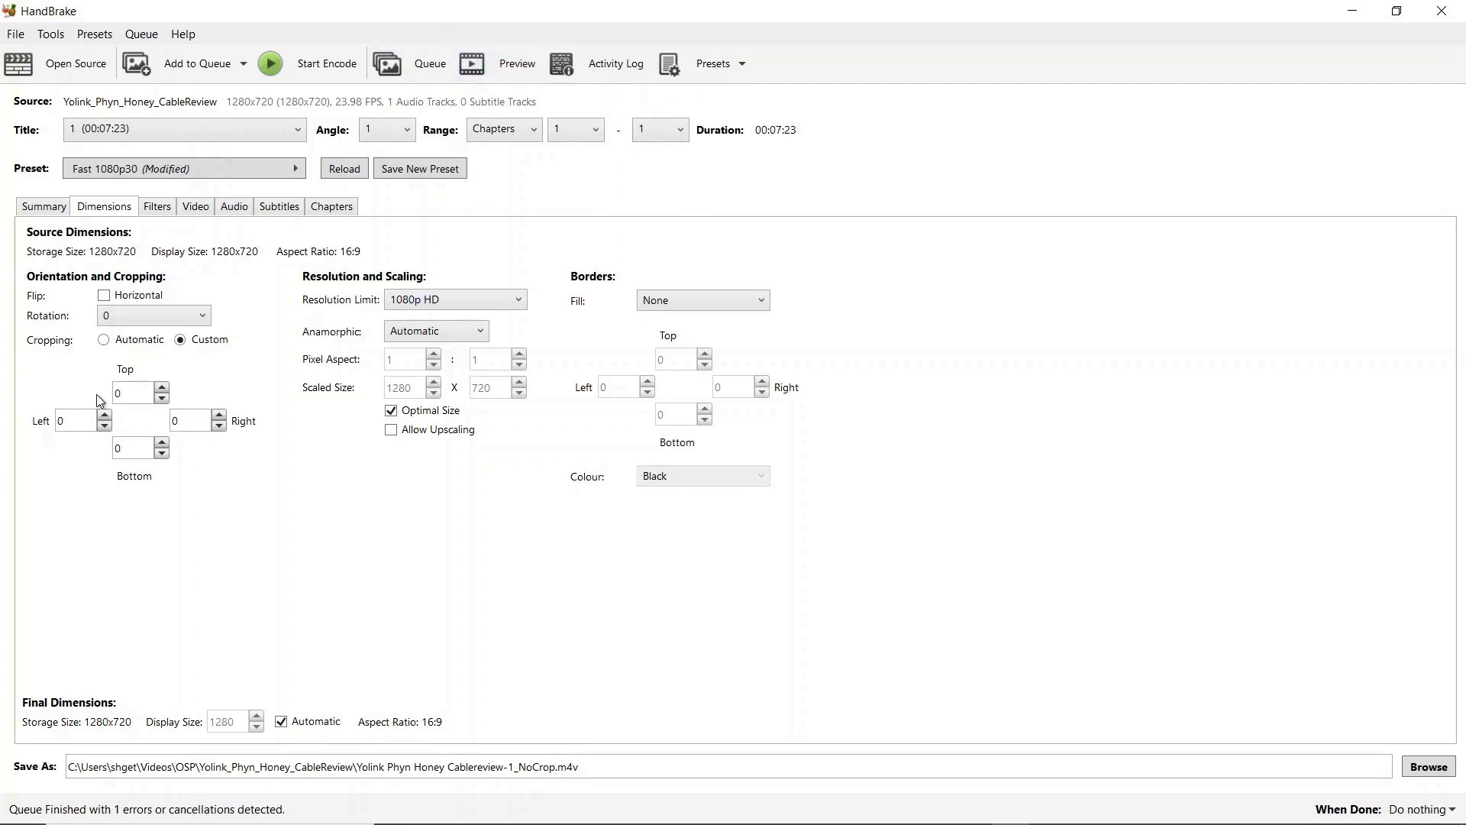
{"action": "mouse_move", "coordinate": [1019, 276]}
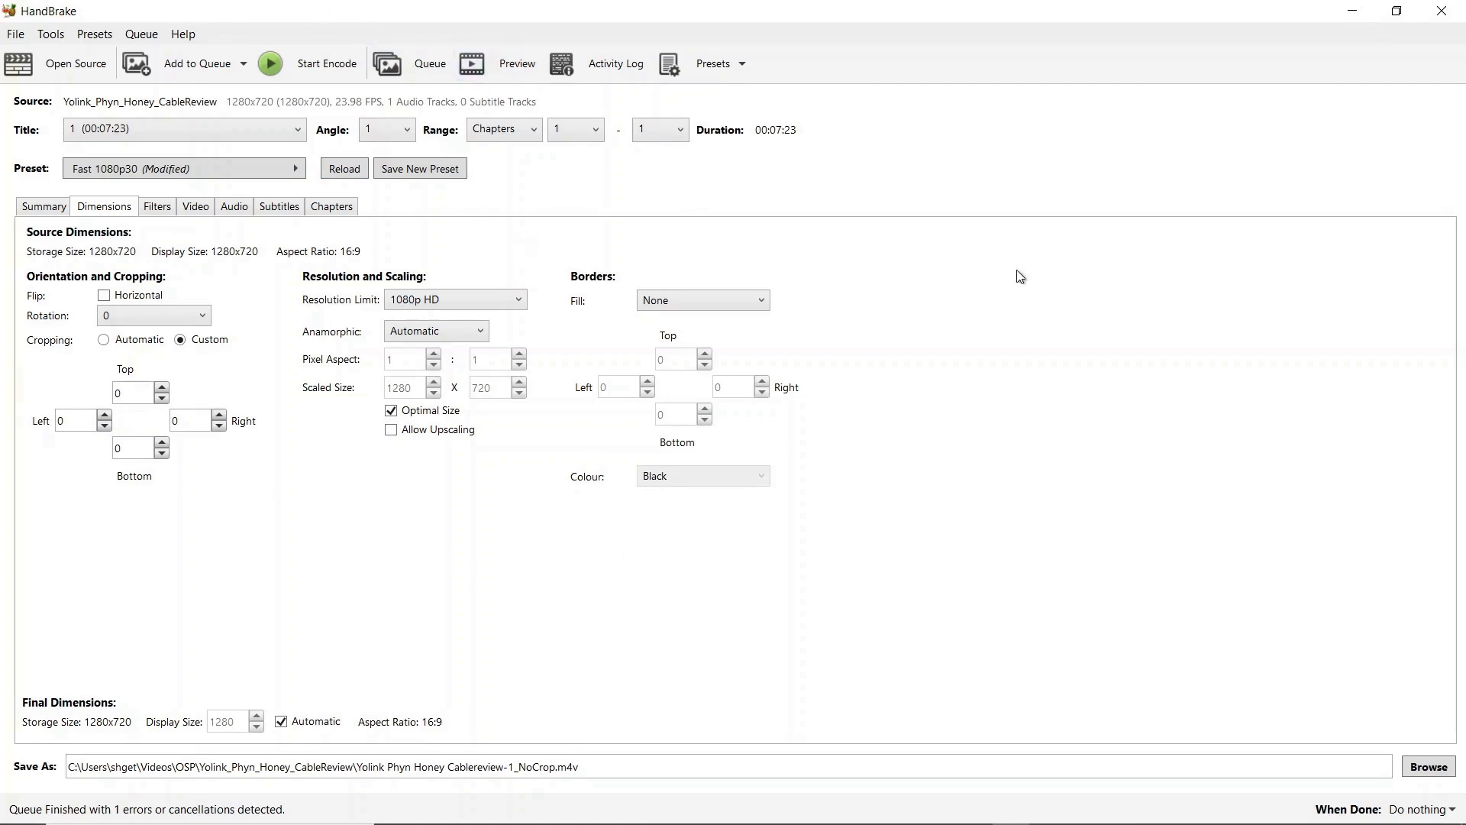
{"action": "mouse_move", "coordinate": [1031, 452]}
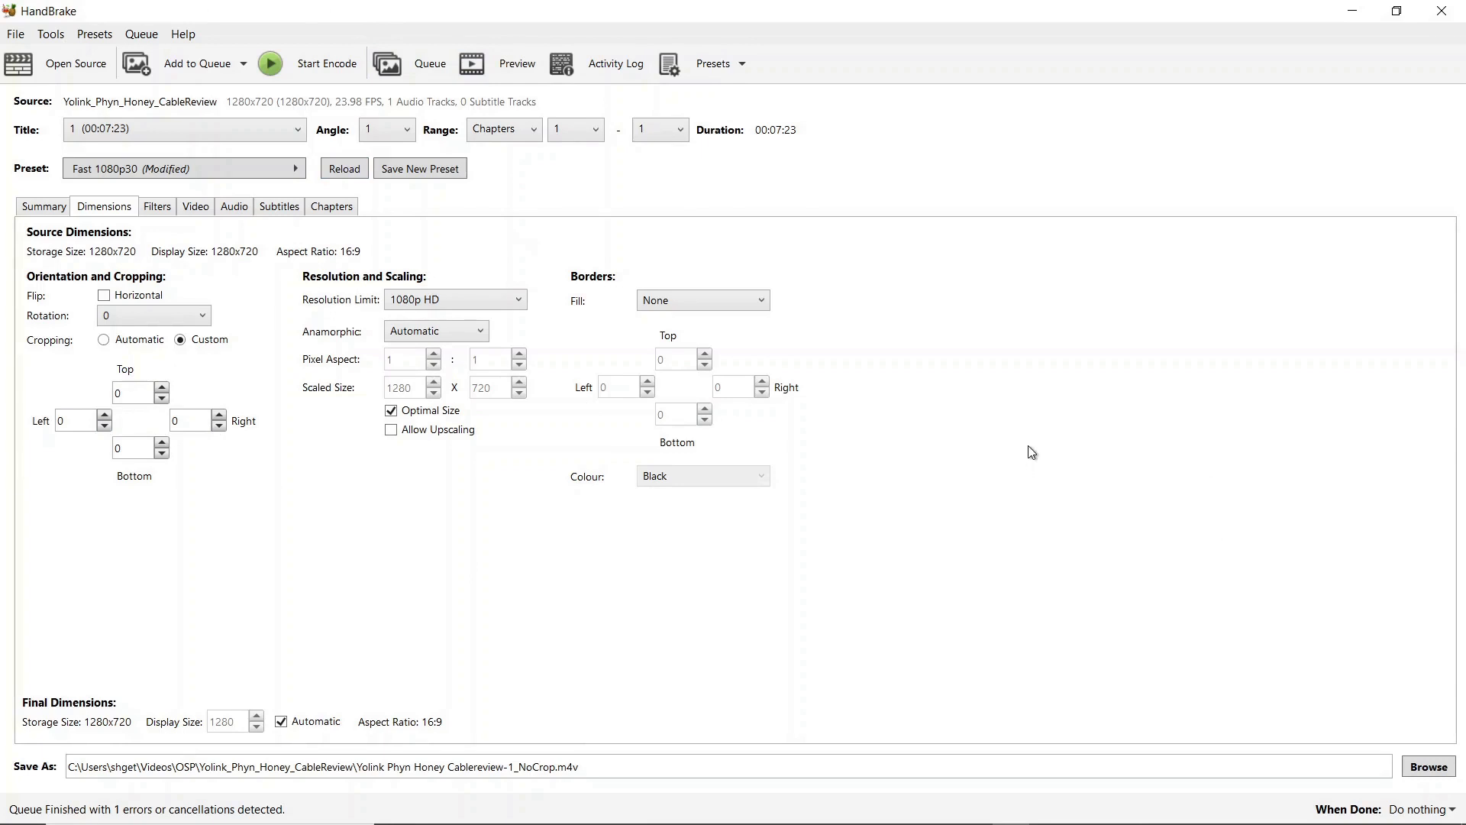
{"action": "mouse_move", "coordinate": [1330, 654]}
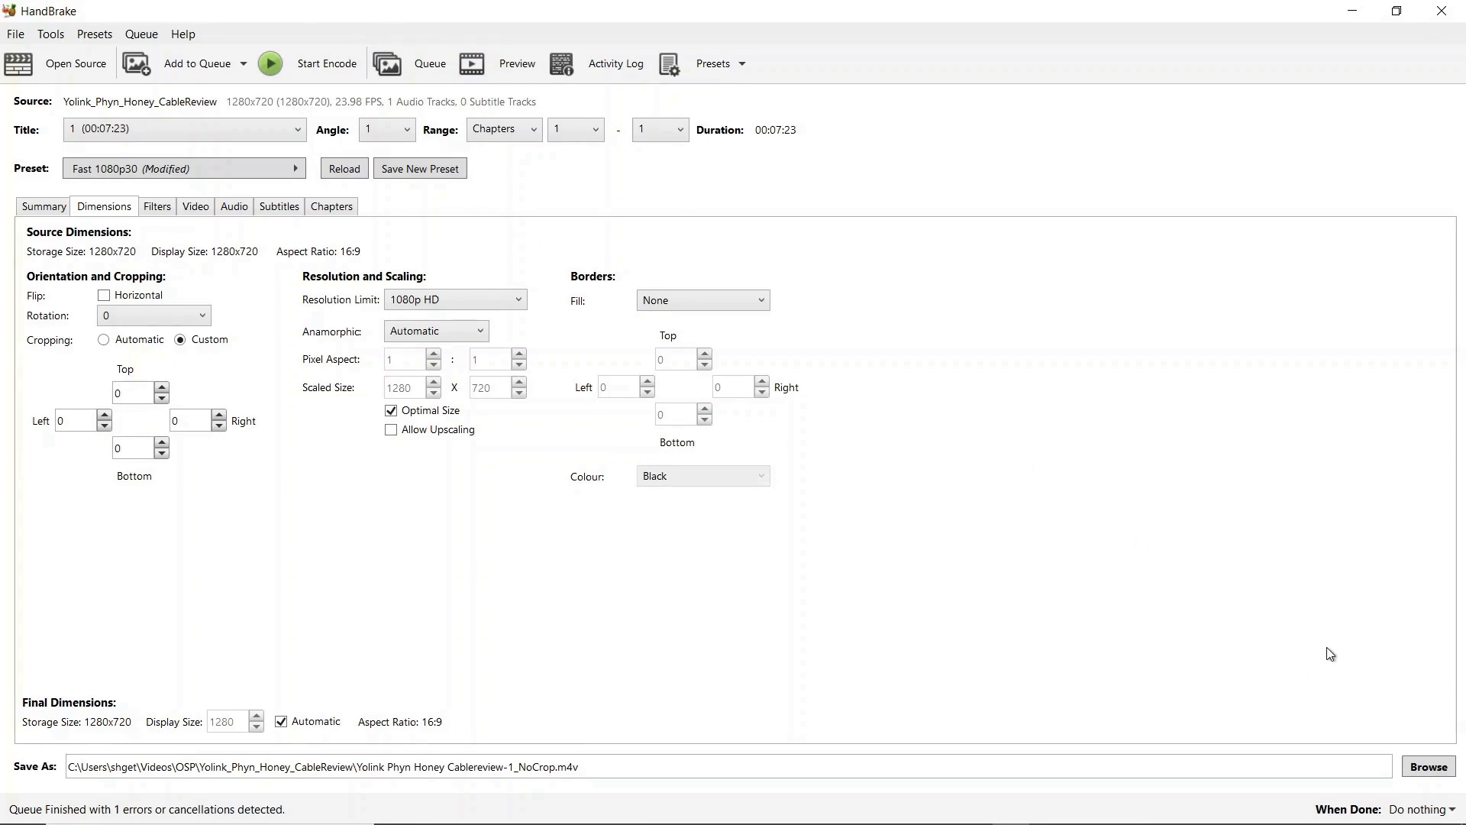
{"action": "mouse_move", "coordinate": [1260, 609]}
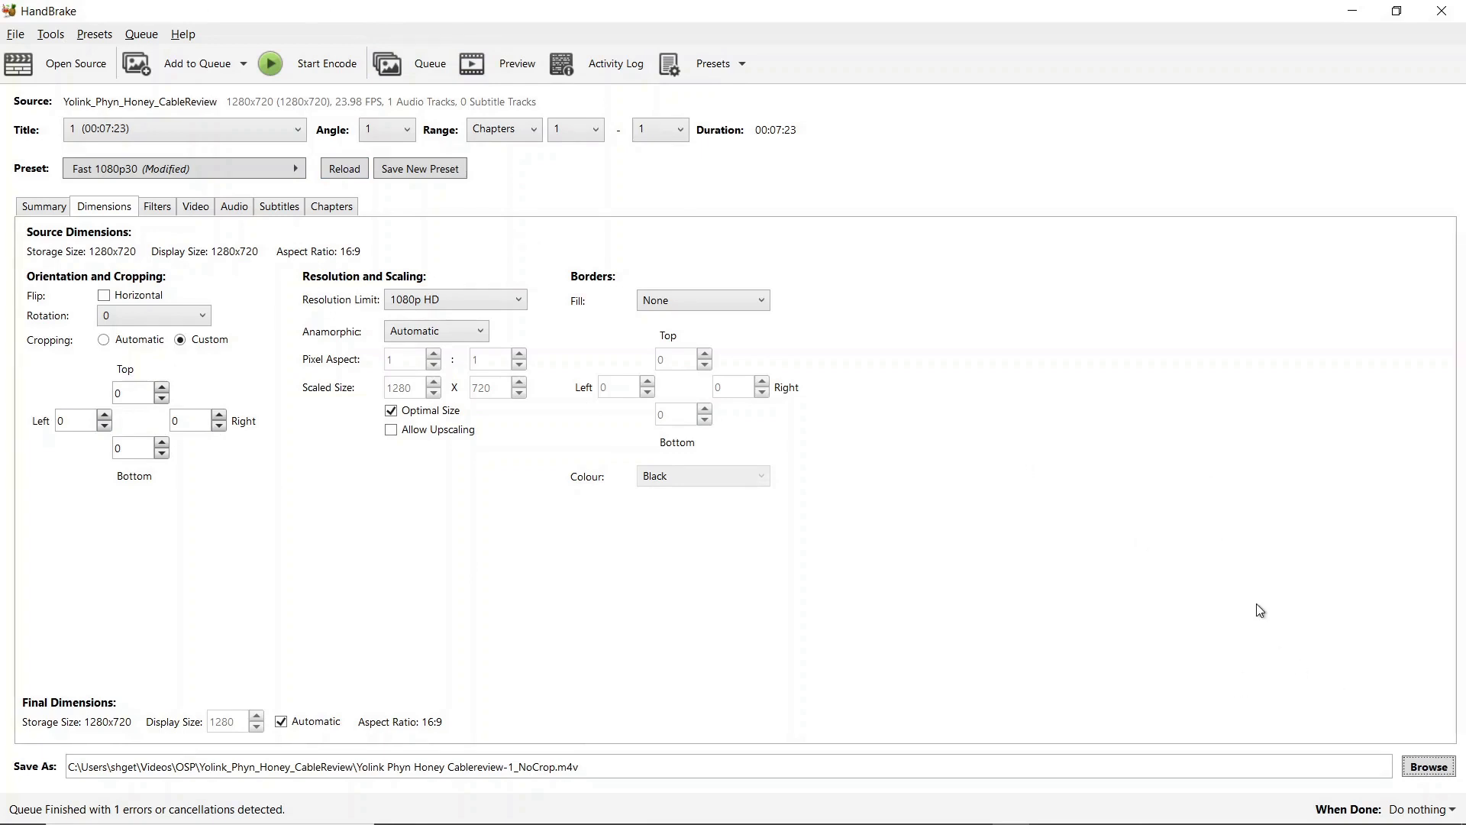